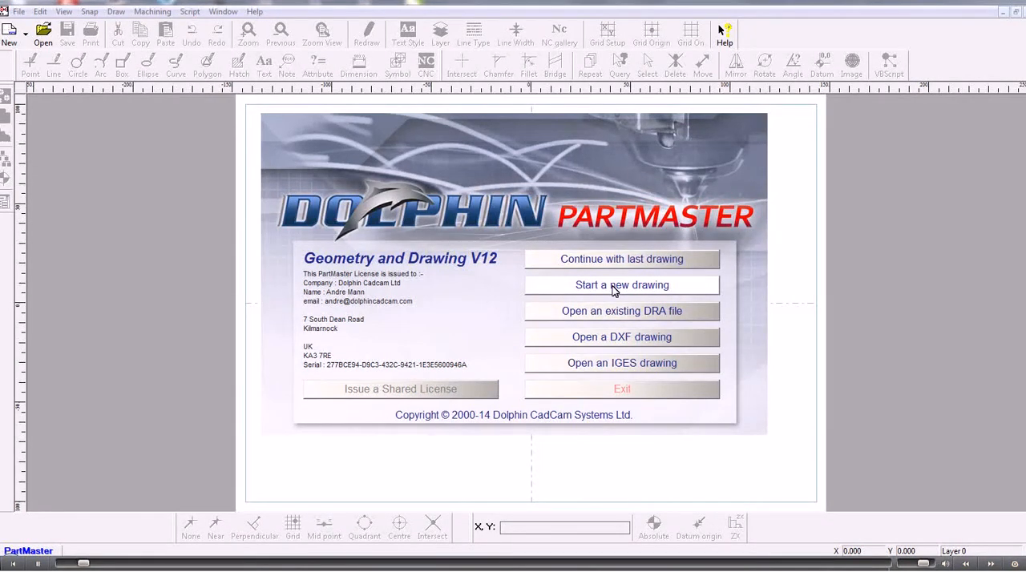
Step: Create a new drawing and place a 100 by 75 mm ellipse at the origin
left_click(622, 284)
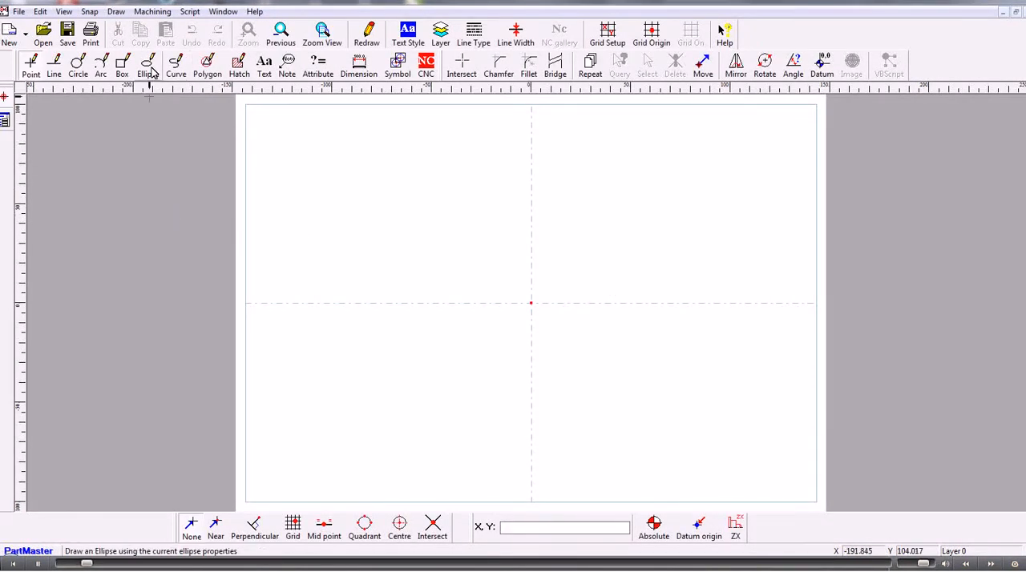
left_click(149, 63)
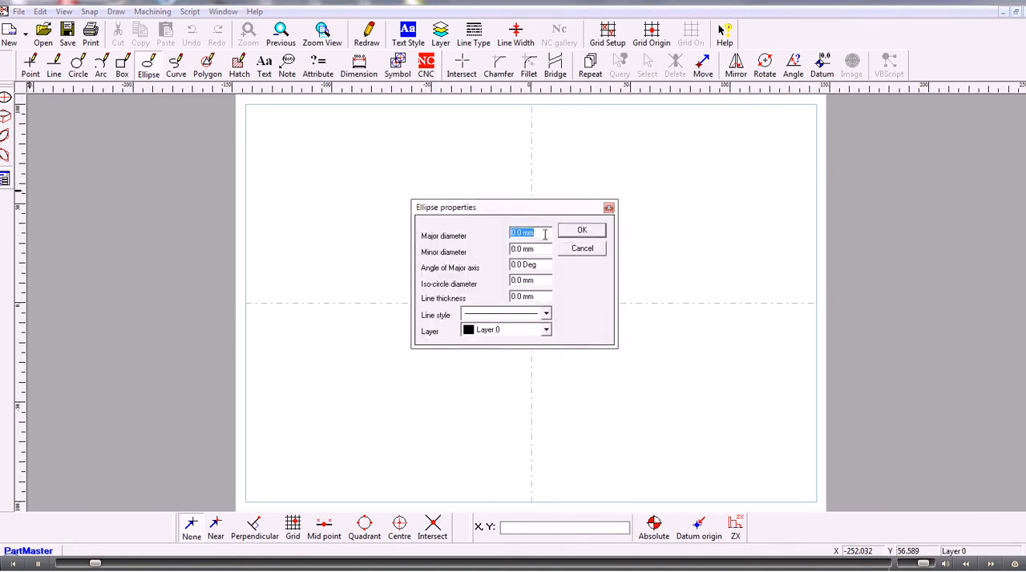
type("100")
left_click(530, 248)
type("75")
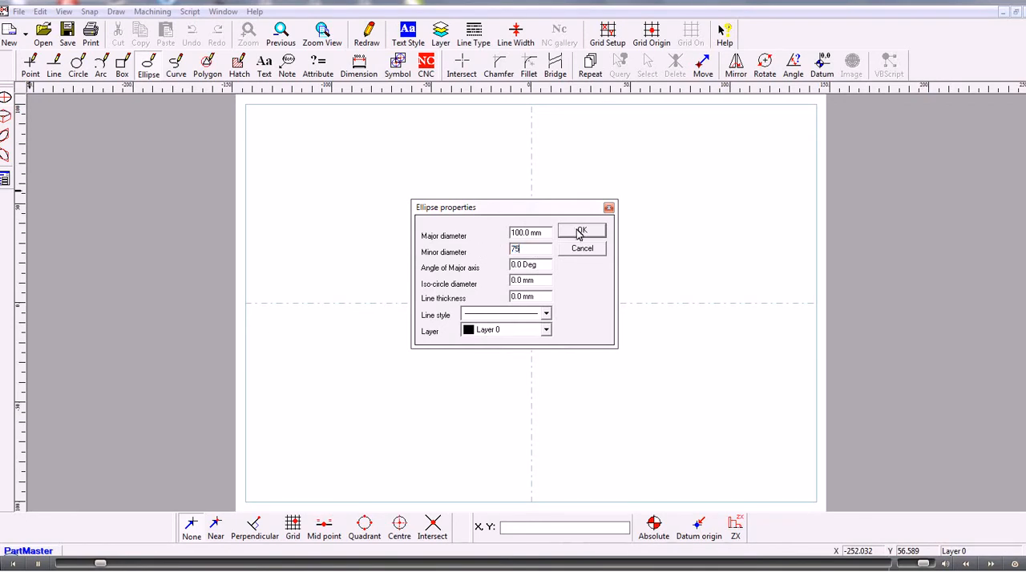
left_click(581, 231)
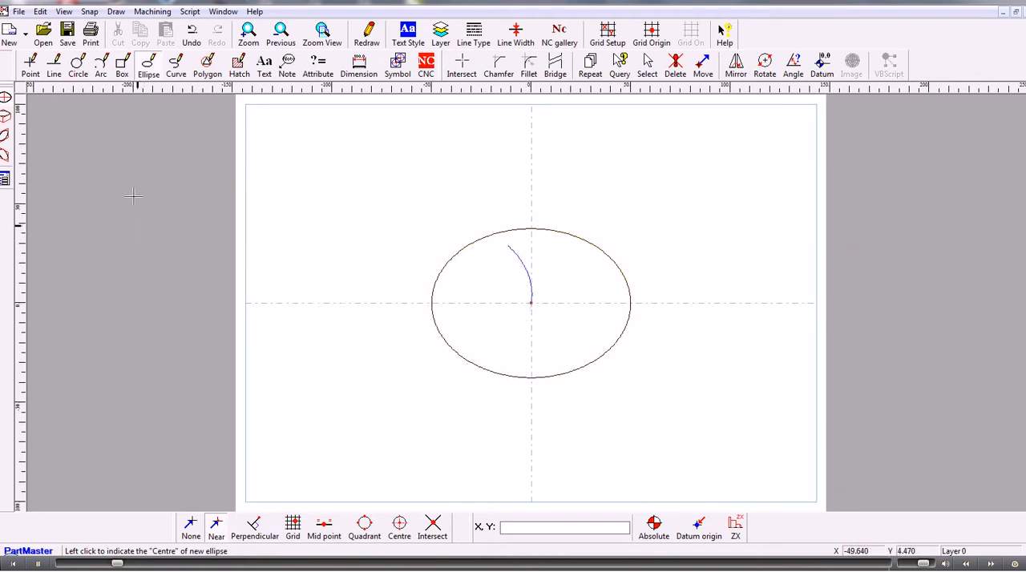
Step: Switch to the Line tool for drawing lines through the ellipse centre
left_click(55, 63)
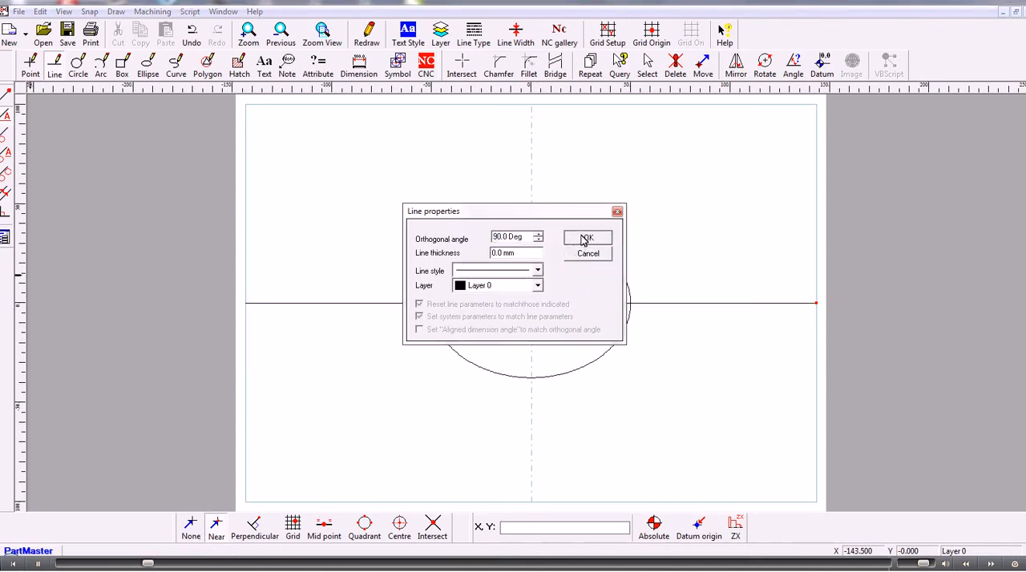
Step: Add the vertical centreline, parallels 15 mm above and 30 mm left, and a cursor-sided parallel
left_click(586, 238)
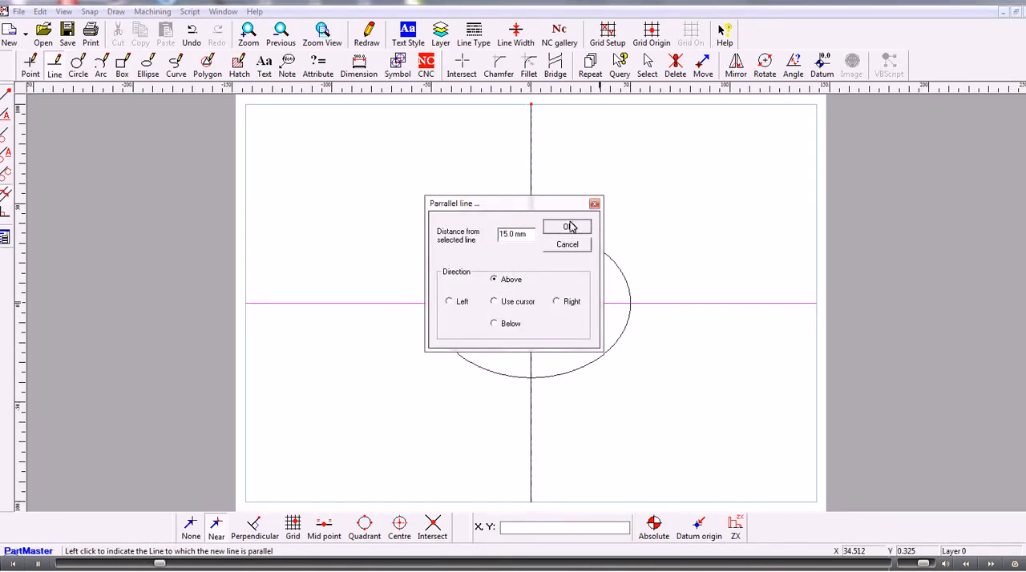
left_click(566, 227)
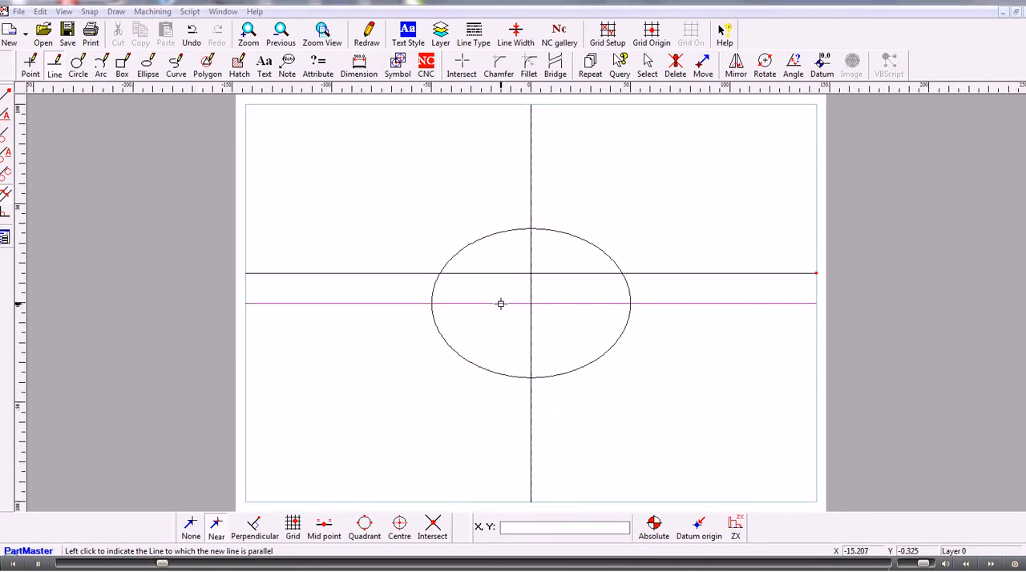
left_click(500, 304)
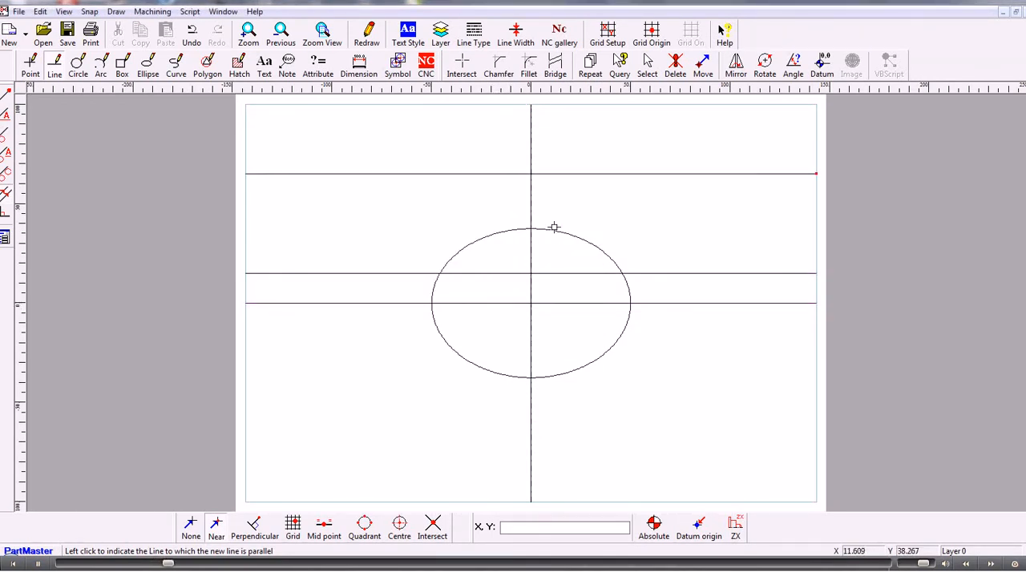
mouse_move(524, 214)
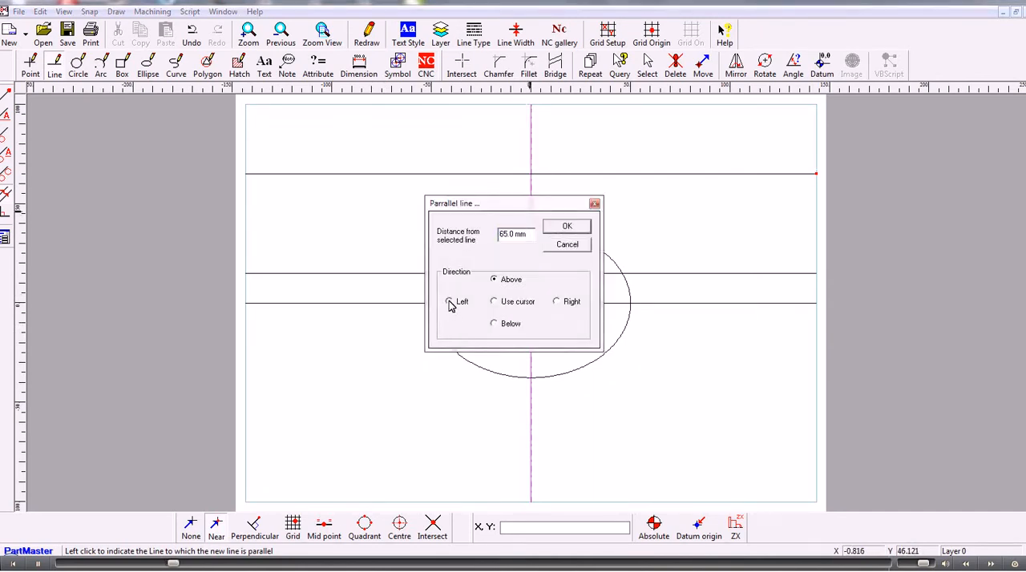
left_click(448, 302)
type("30")
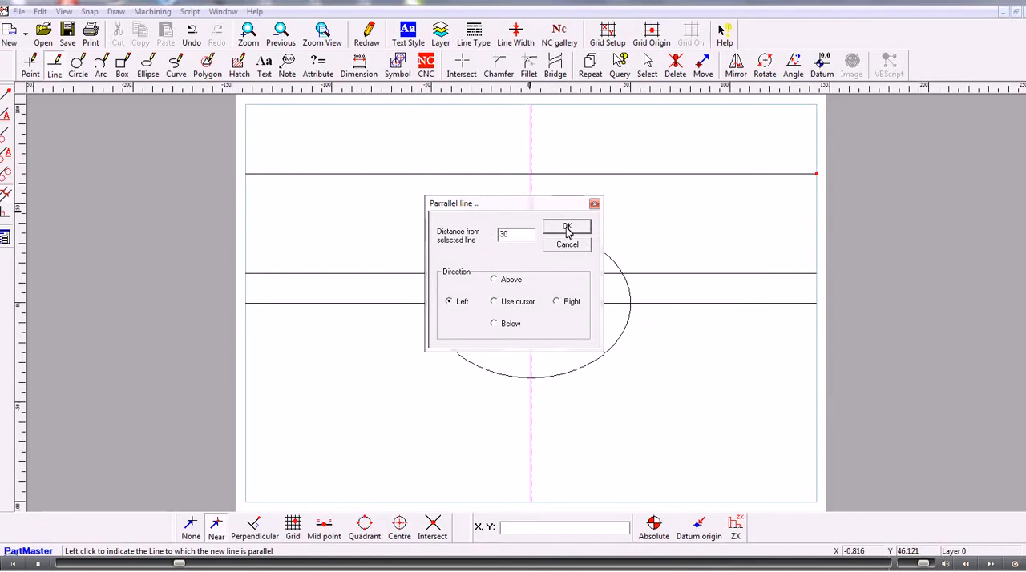
left_click(566, 227)
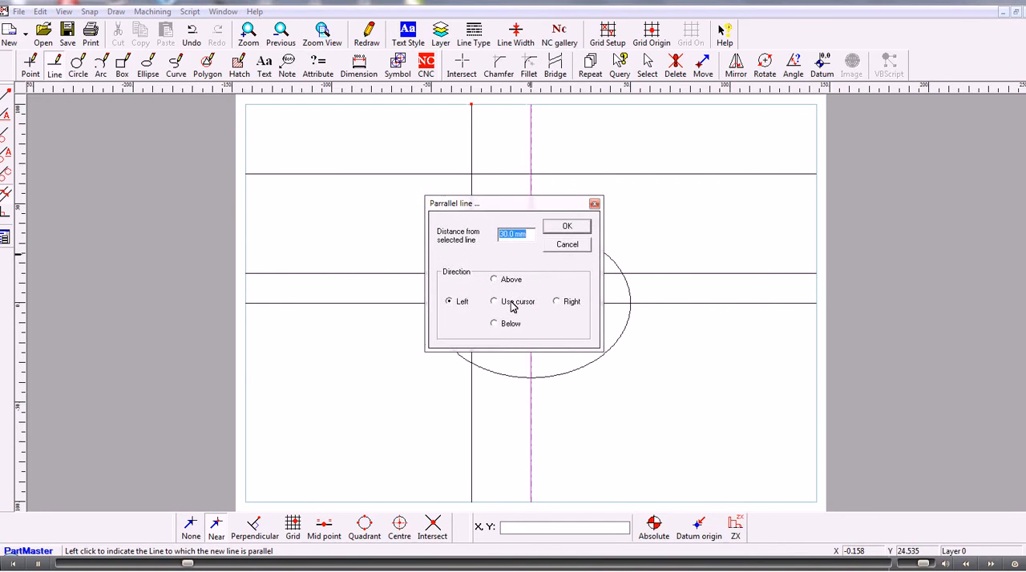
left_click(565, 225)
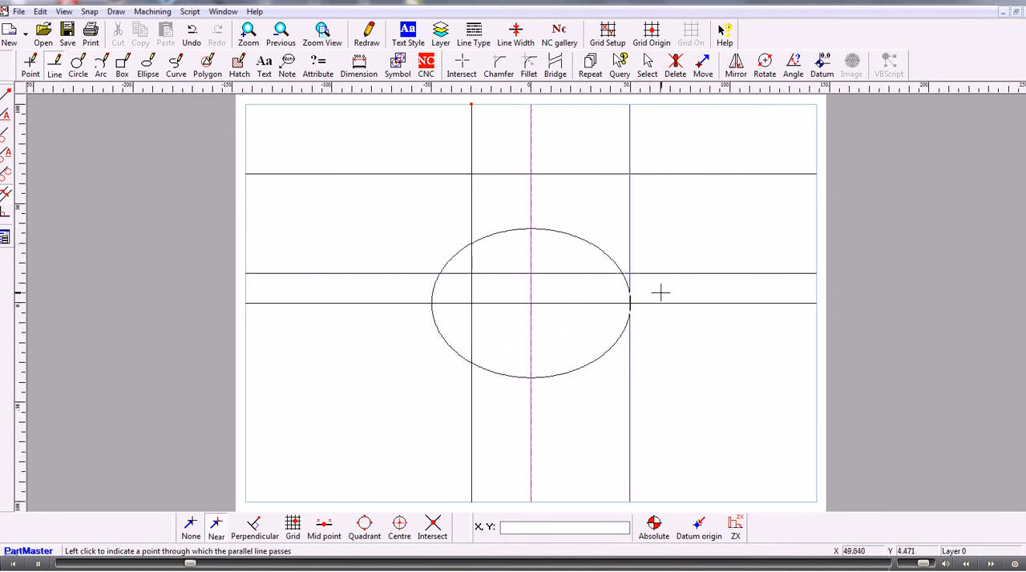
mouse_move(631, 310)
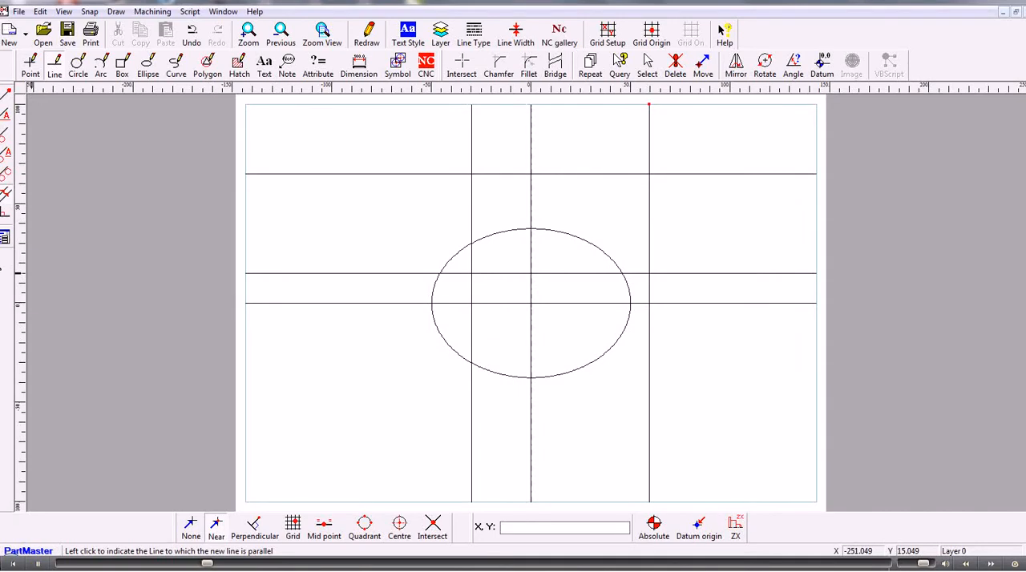
mouse_move(512, 234)
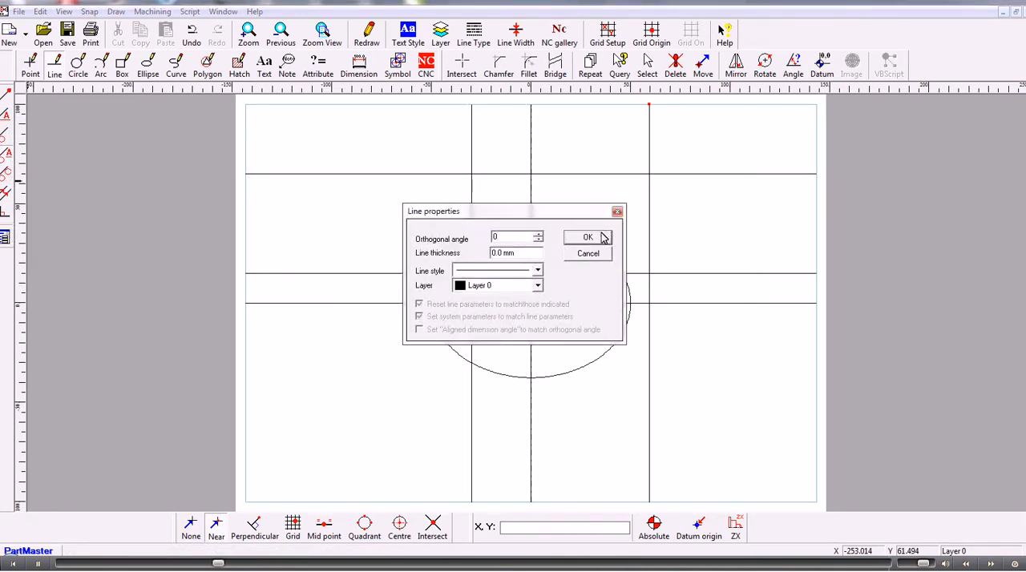
Step: Add a 0° line tangent to the ellipse top and turn off Near points display
left_click(587, 236)
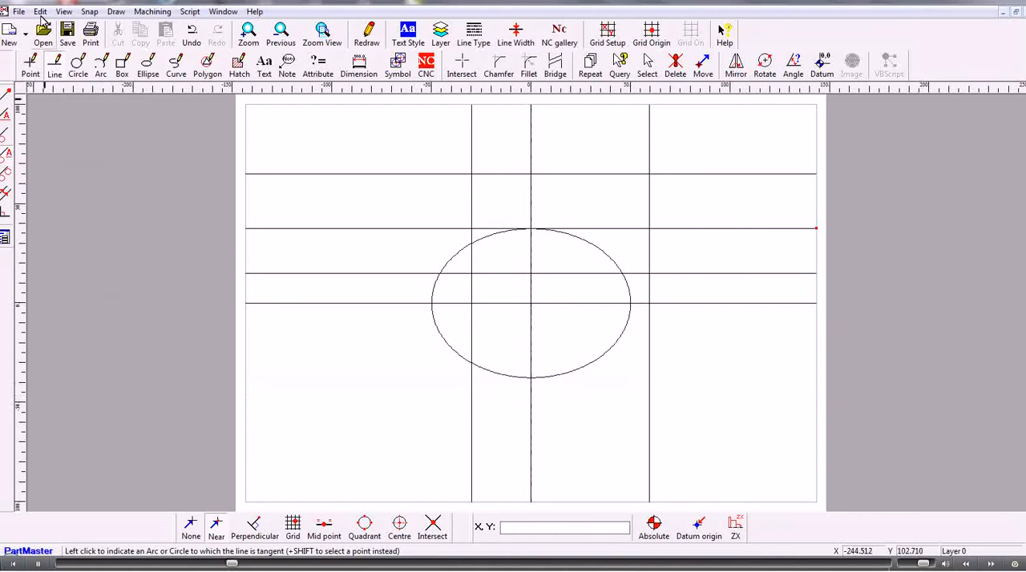
left_click(67, 12)
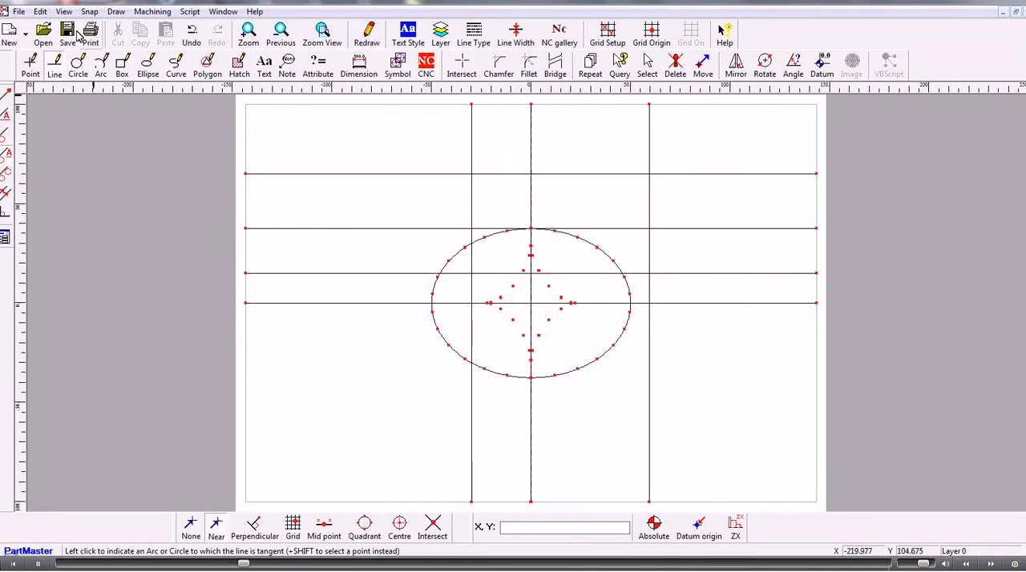
left_click(58, 11)
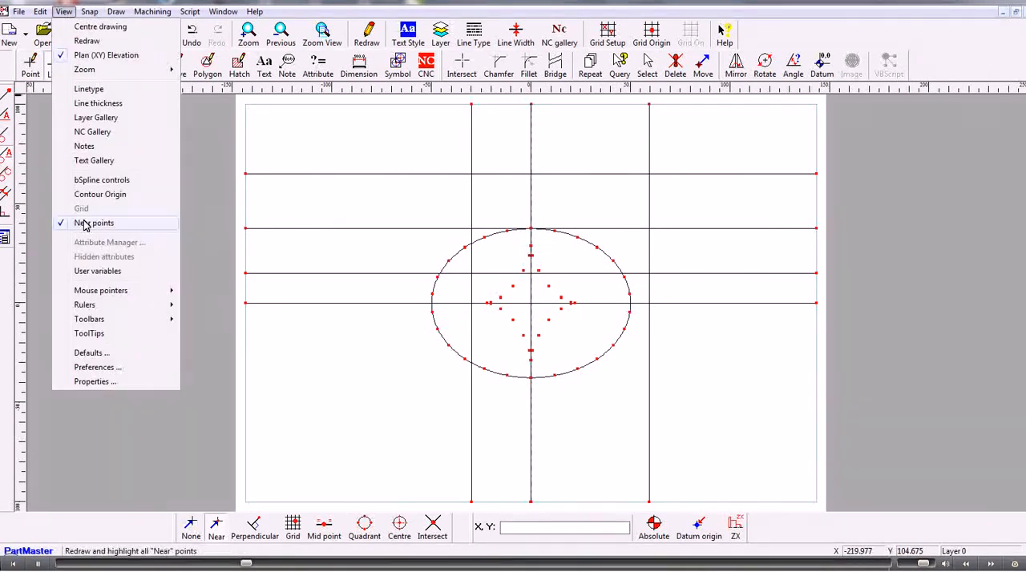
left_click(94, 222)
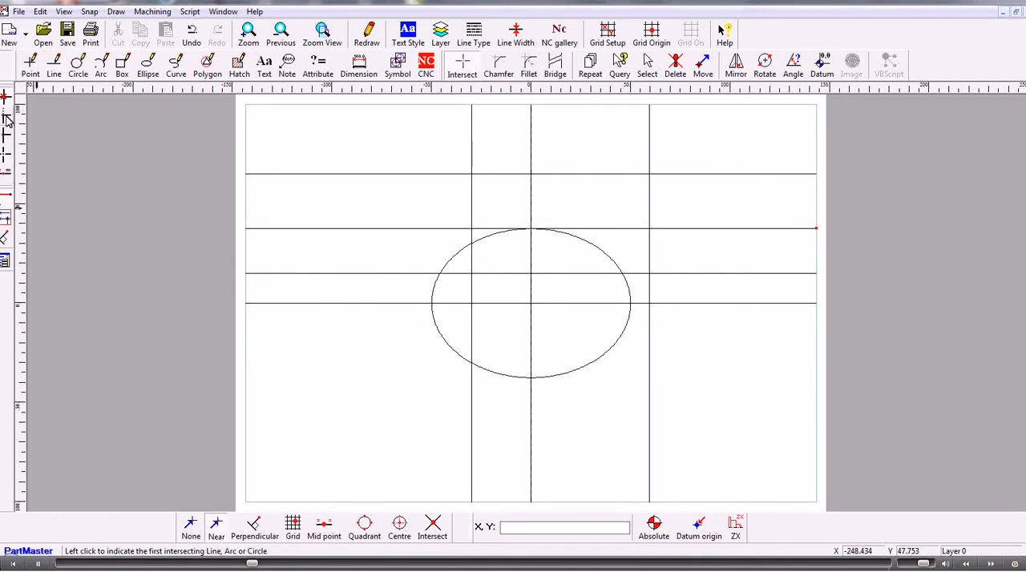
mouse_move(8, 122)
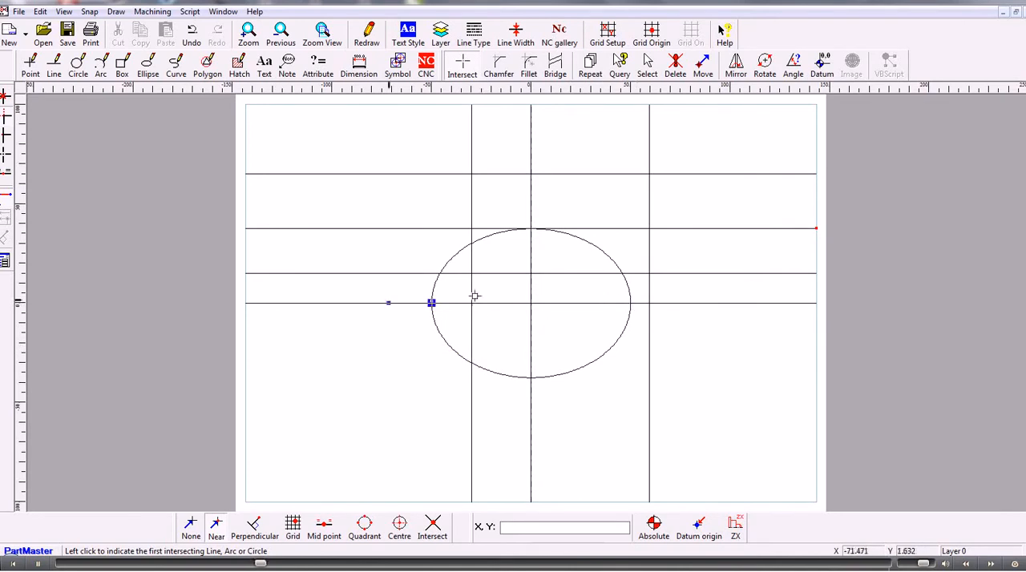
mouse_move(634, 273)
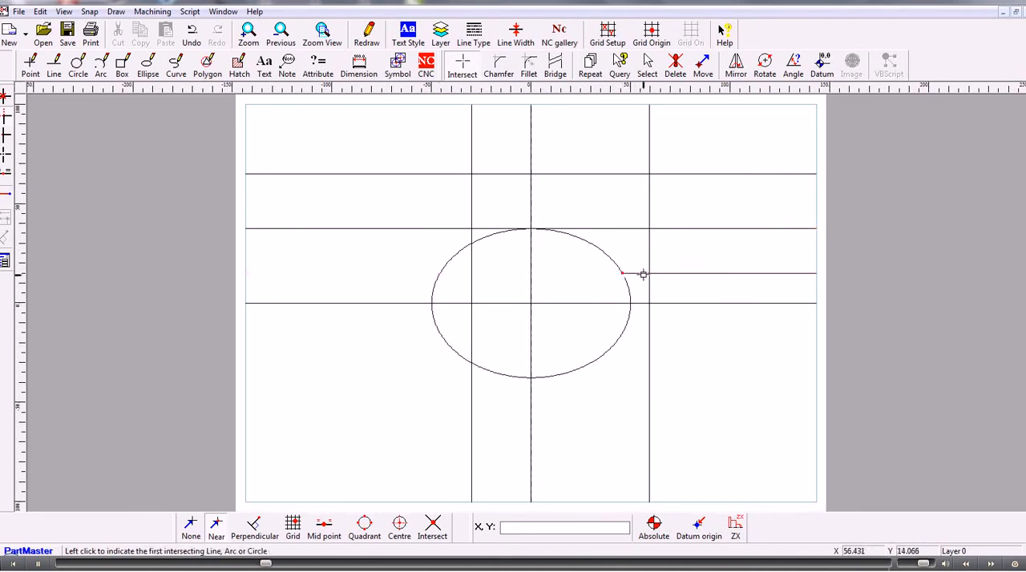
Step: Trim the right vertical line down to the step and set the fillet radius
left_click(622, 274)
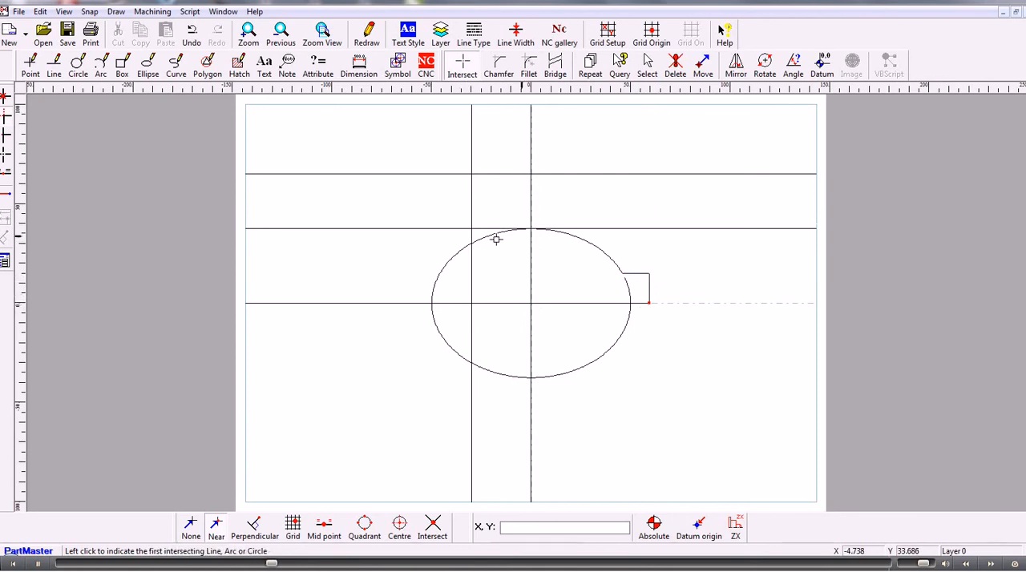
left_click(529, 64)
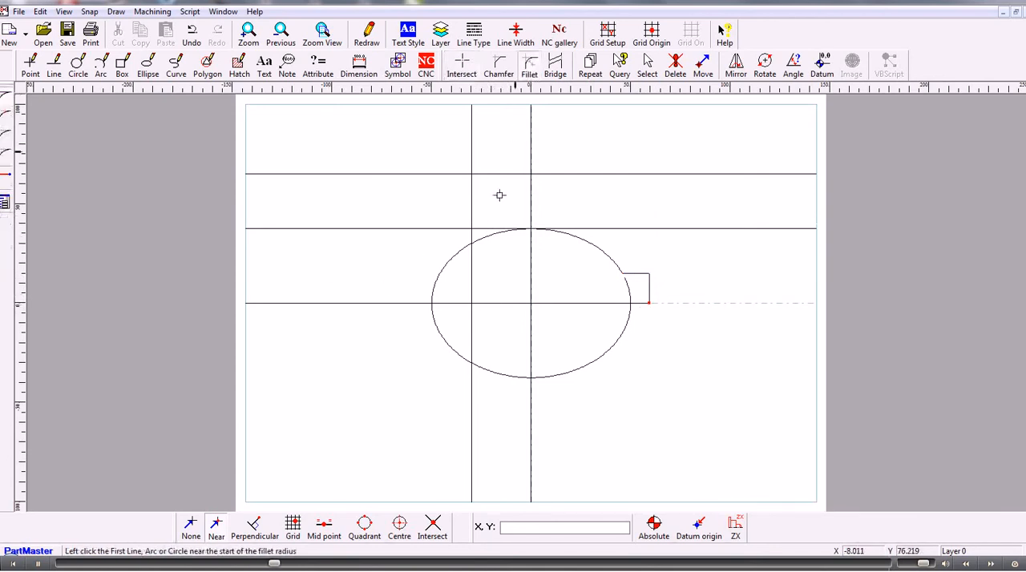
left_click(529, 64)
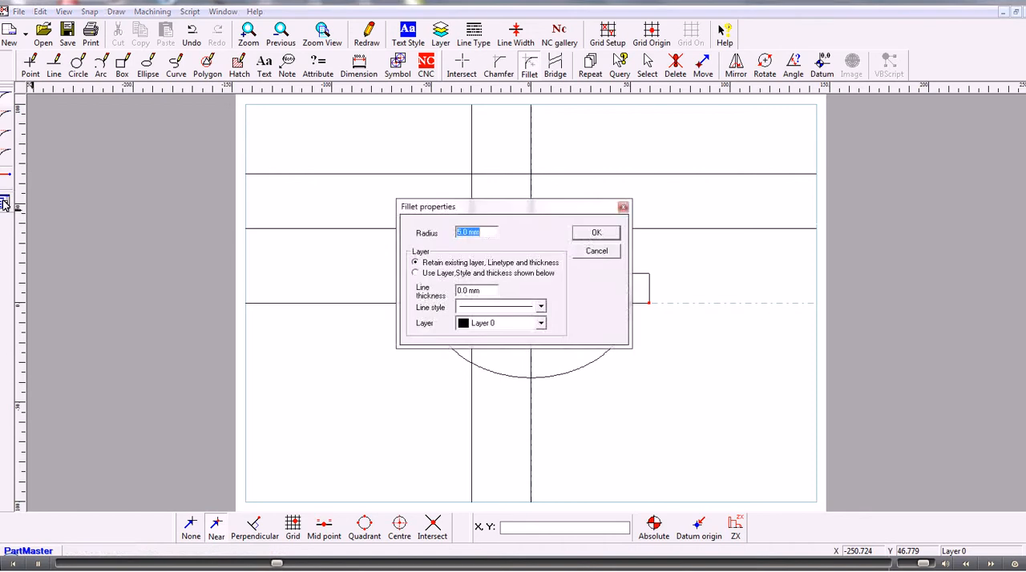
left_click(595, 232)
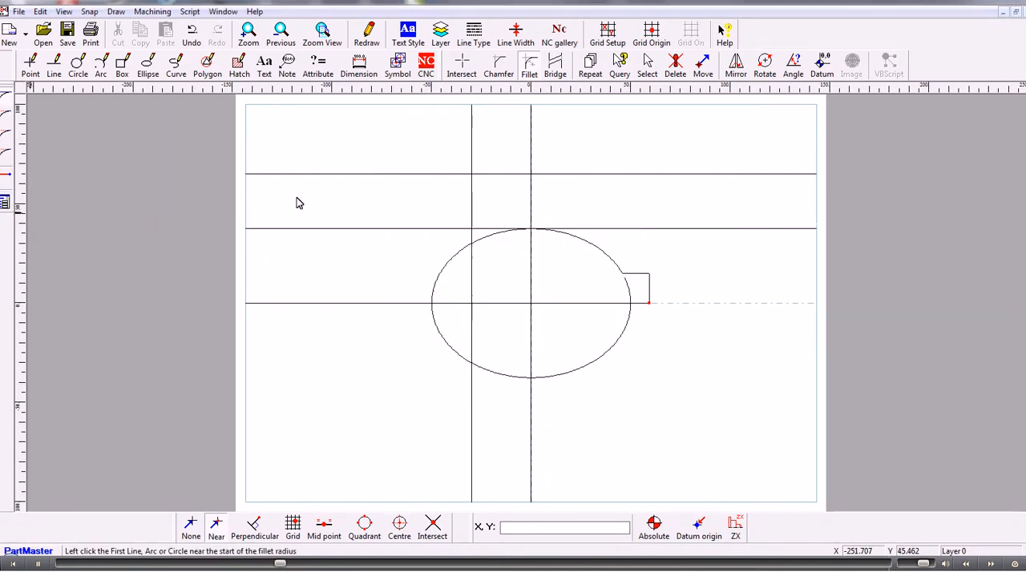
mouse_move(482, 226)
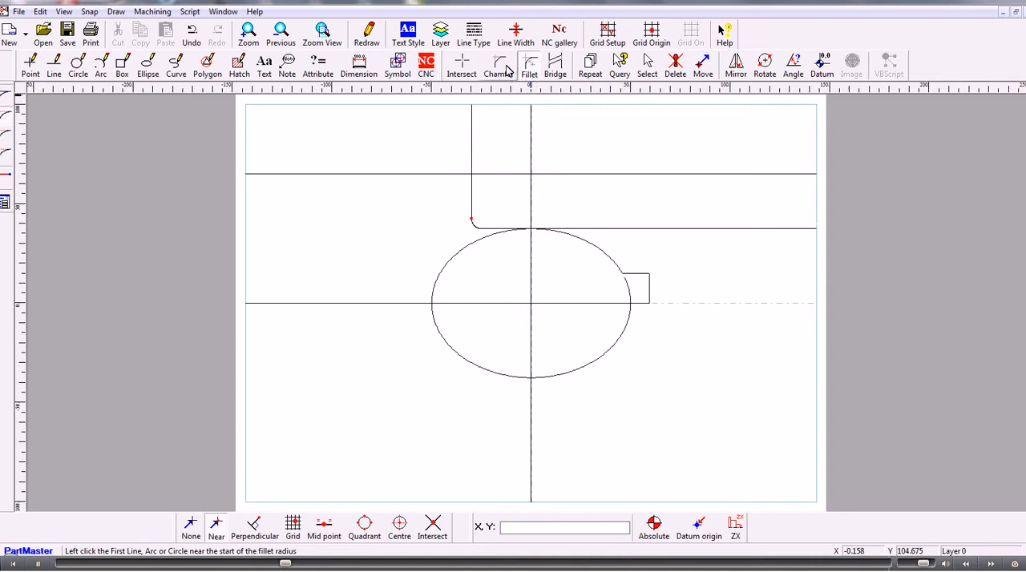
Step: Start chamfering the top corner of the step
left_click(498, 64)
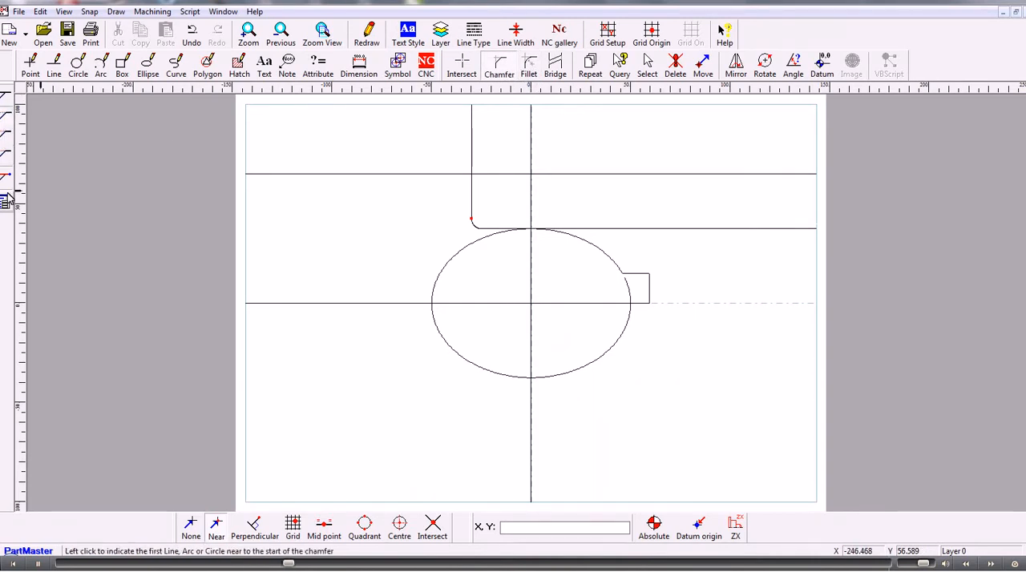
mouse_move(506, 207)
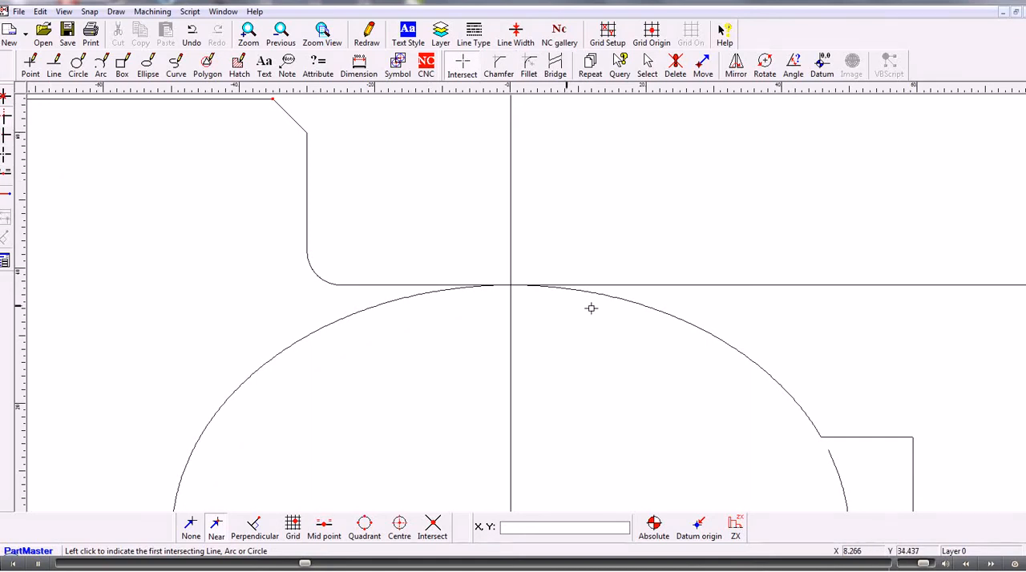
mouse_move(448, 285)
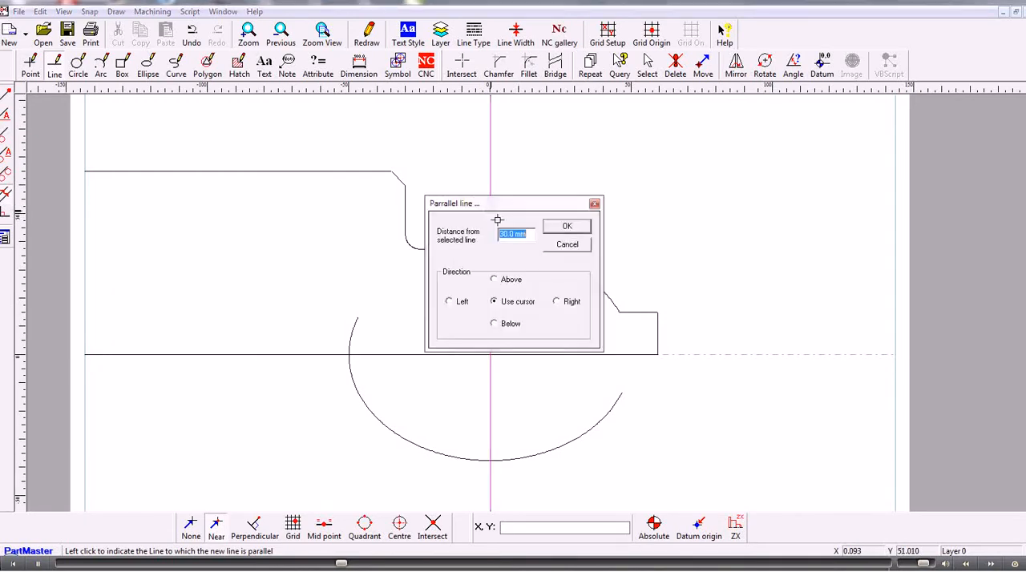
Step: Add the 80 mm parallel end line that closes the outline
left_click(449, 302)
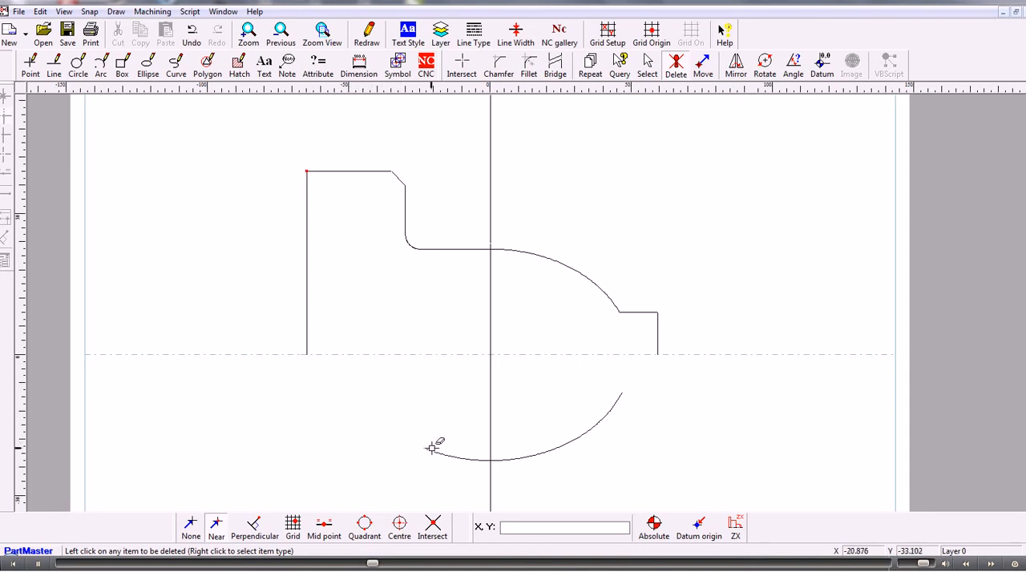
mouse_move(616, 403)
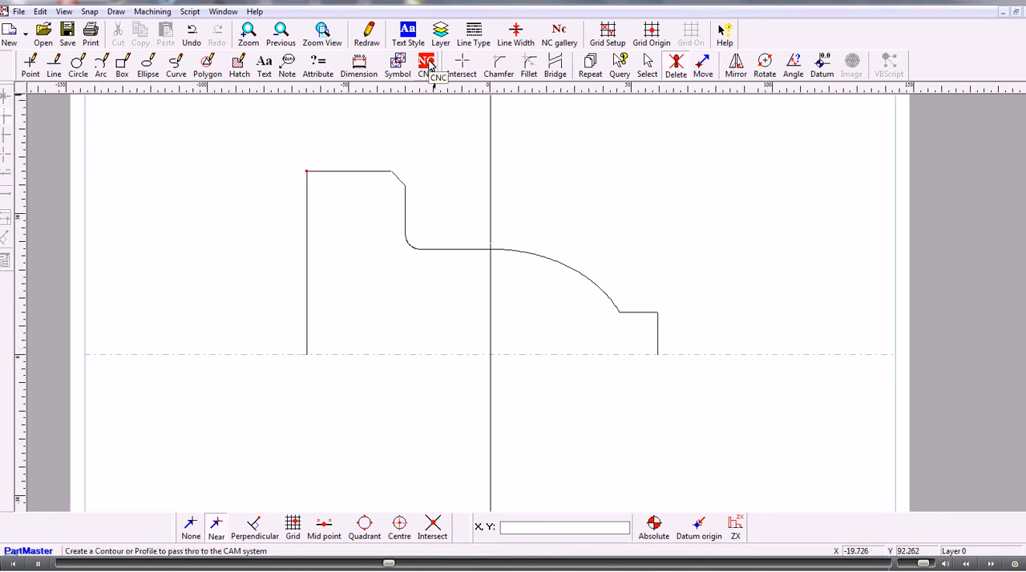
Step: Convert the outline into an NC profile with its datum, then start Save As
left_click(426, 62)
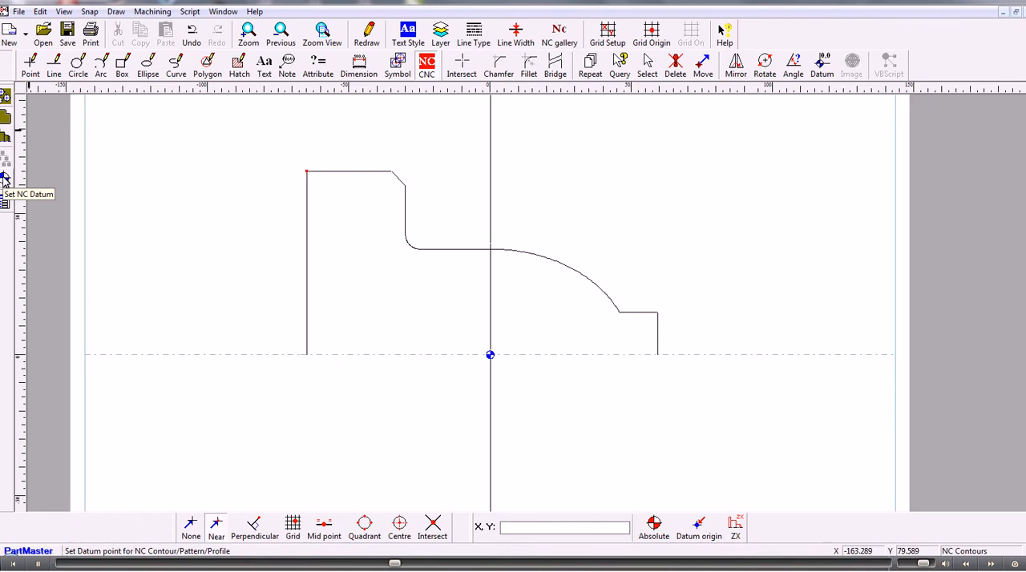
left_click(658, 354)
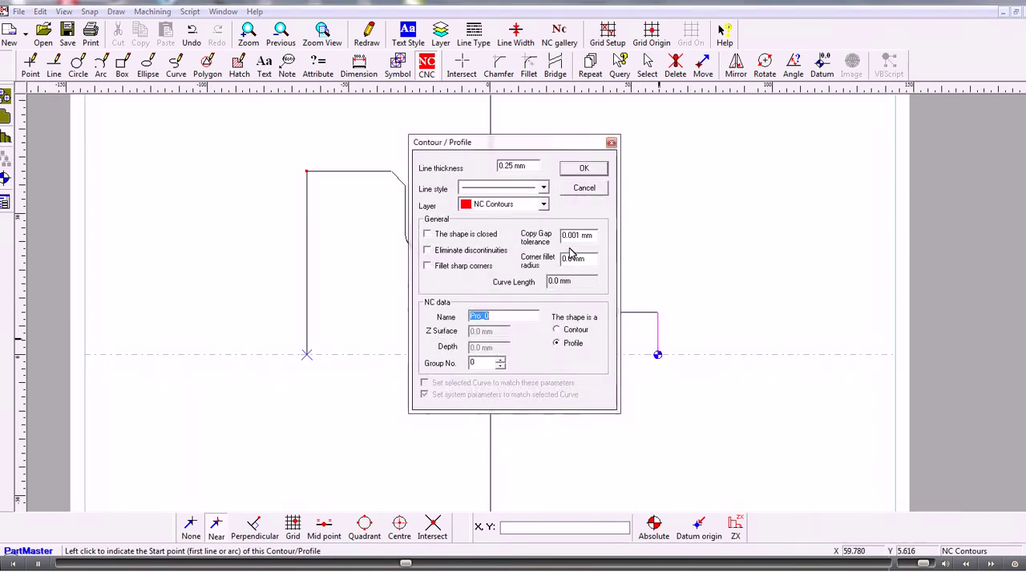
left_click(582, 168)
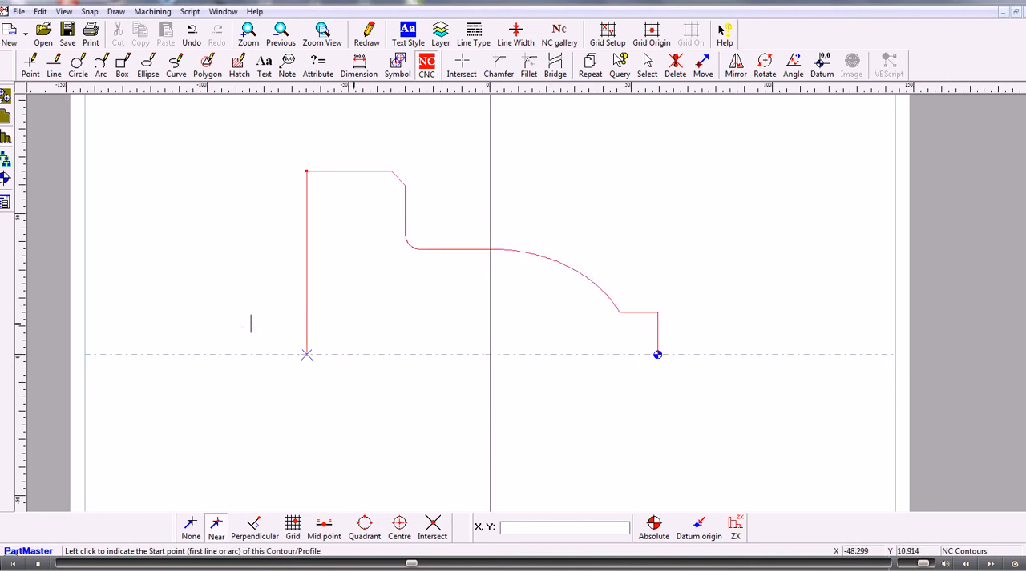
left_click(15, 12)
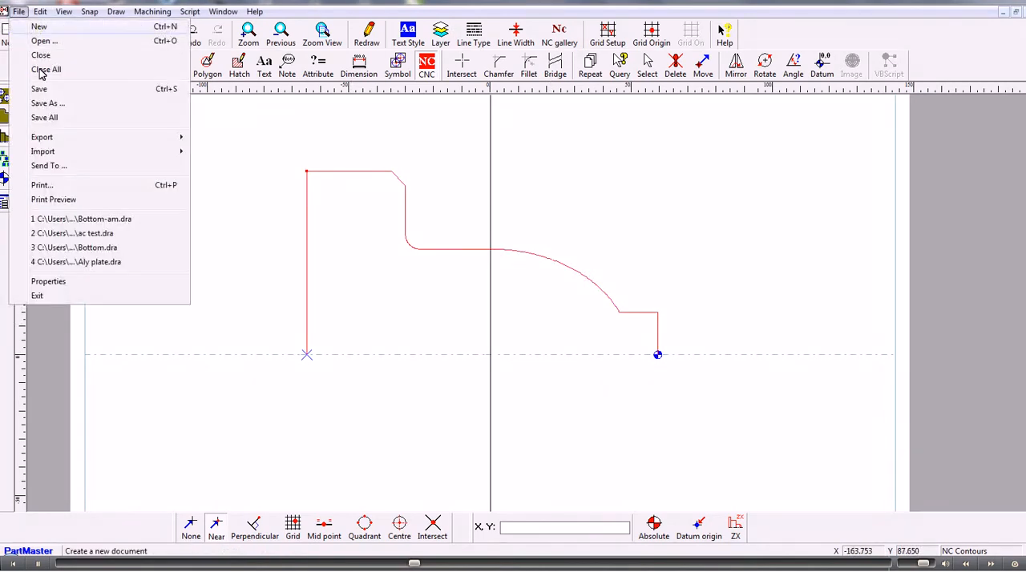
left_click(45, 102)
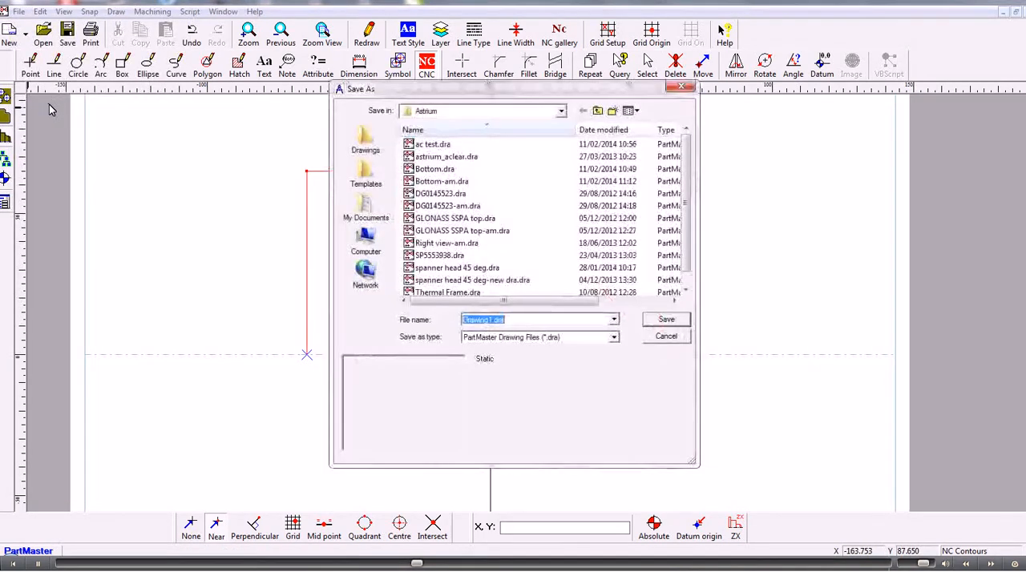
Step: Save the drawing under the file name 'turn-ellipse'
type("trunk")
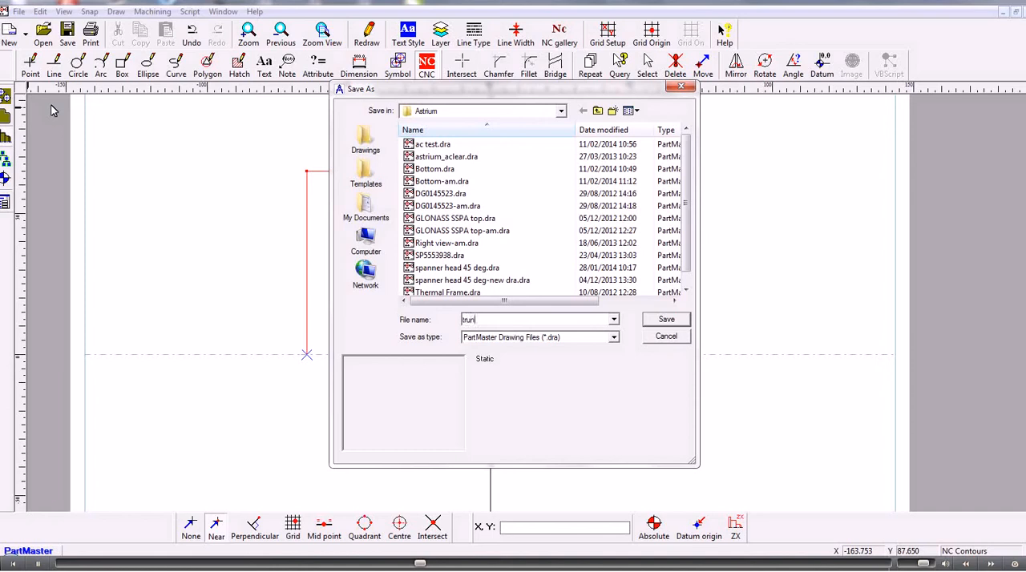
type("-ellipse")
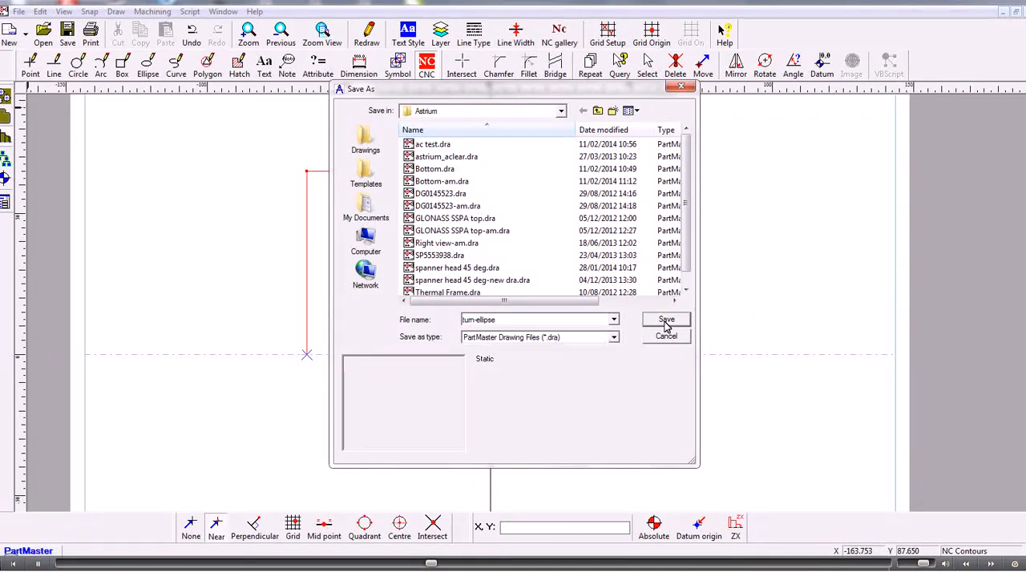
left_click(666, 319)
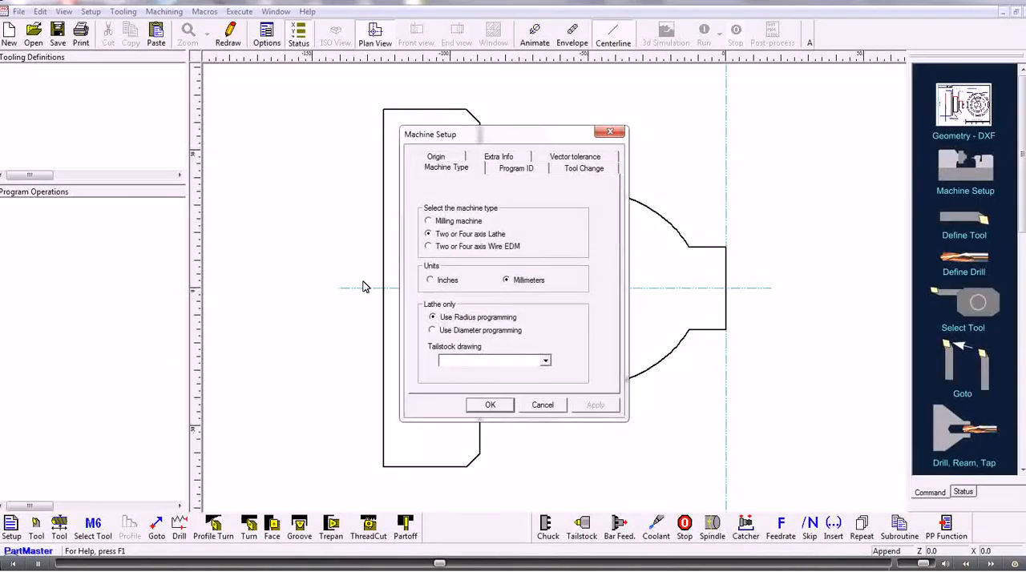
Step: Set both turrets' tool-change positions to Z 100 and X 50 mm, and accept display options
left_click(583, 166)
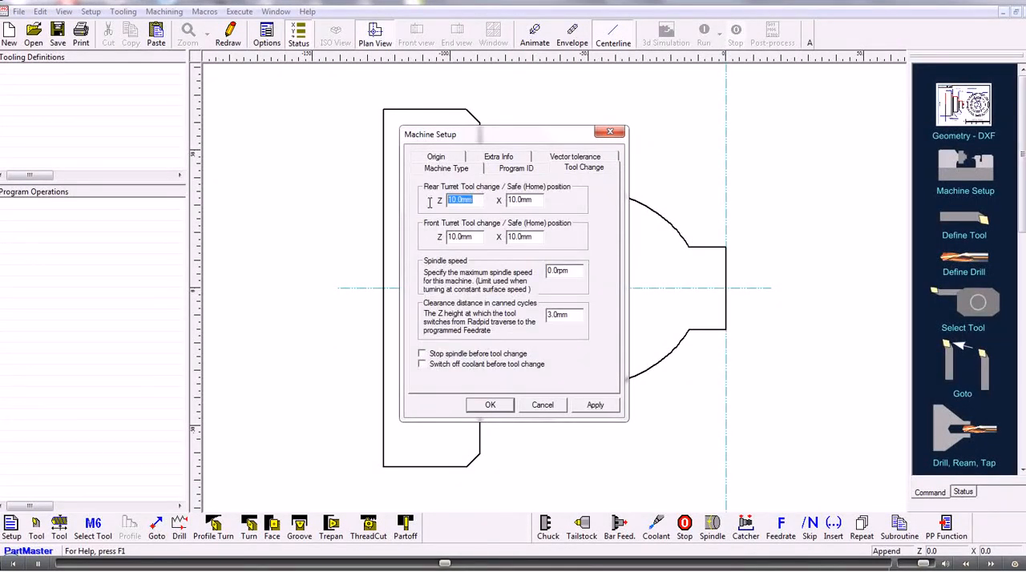
type("100")
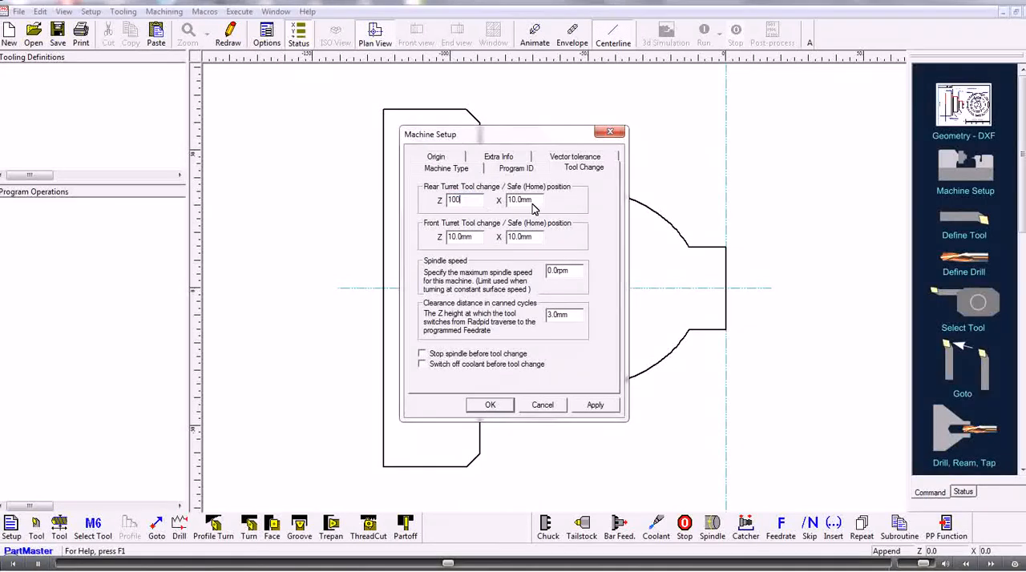
type("5")
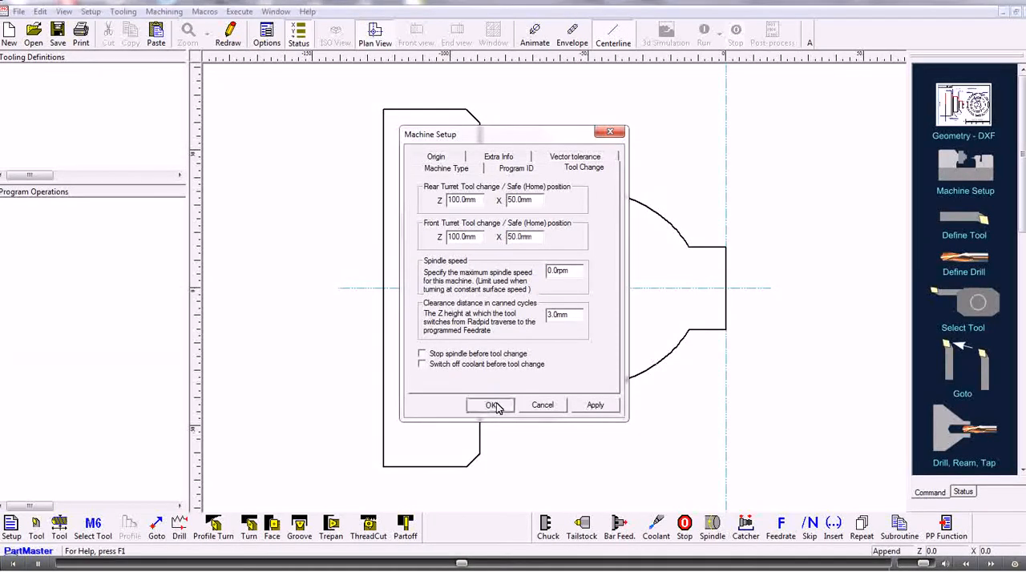
left_click(489, 404)
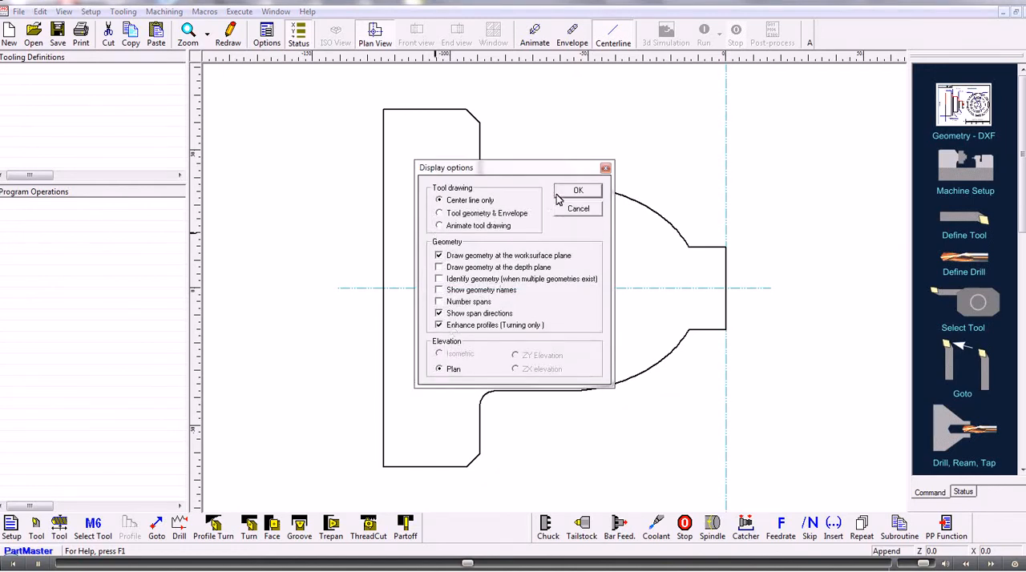
left_click(576, 191)
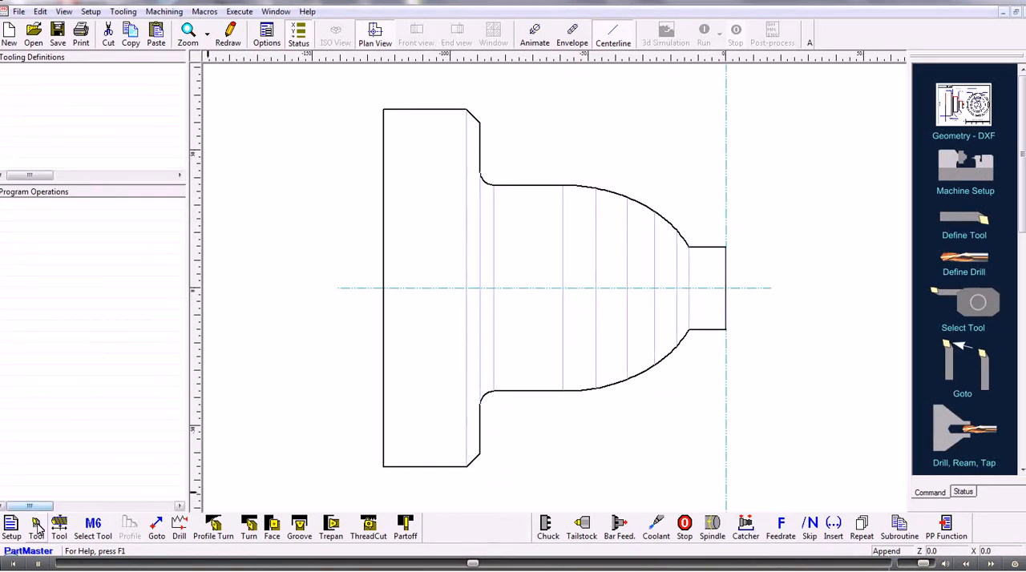
Step: Define turning tool 1 with a rear approach
left_click(963, 222)
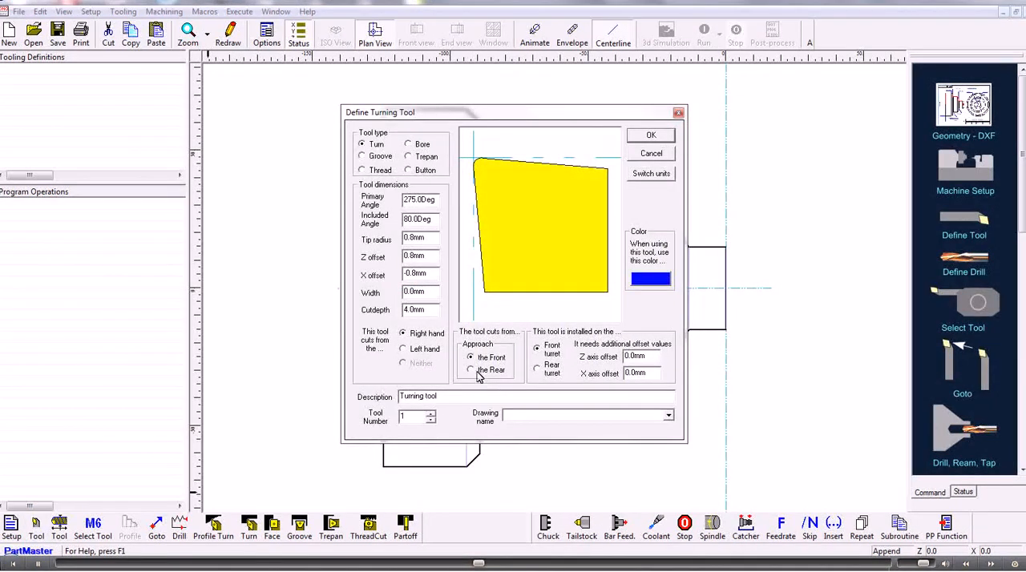
left_click(470, 370)
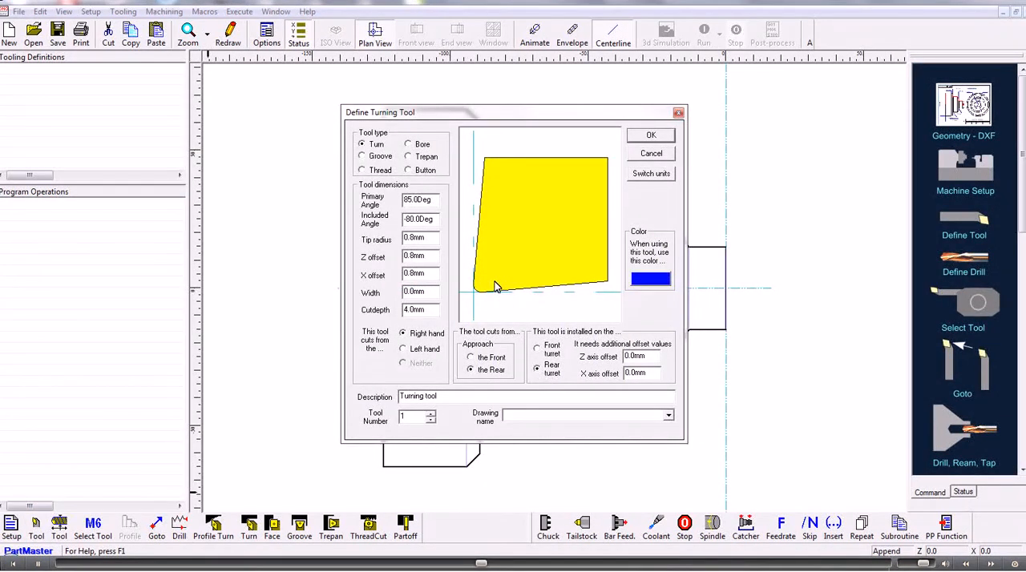
left_click(650, 135)
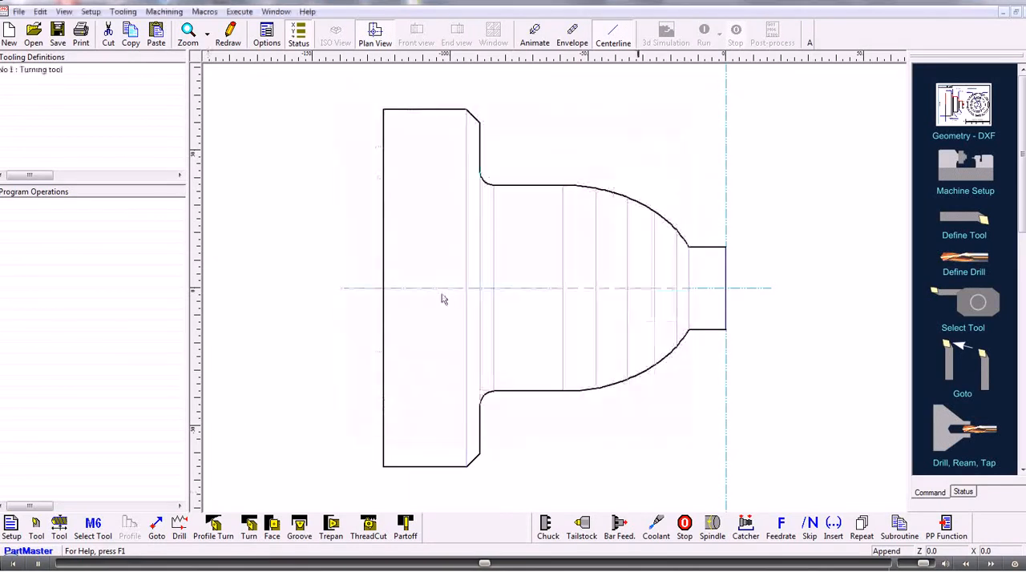
Step: Add a tool-select for tool 1 with constant surface speed and feed per revolution
left_click(963, 302)
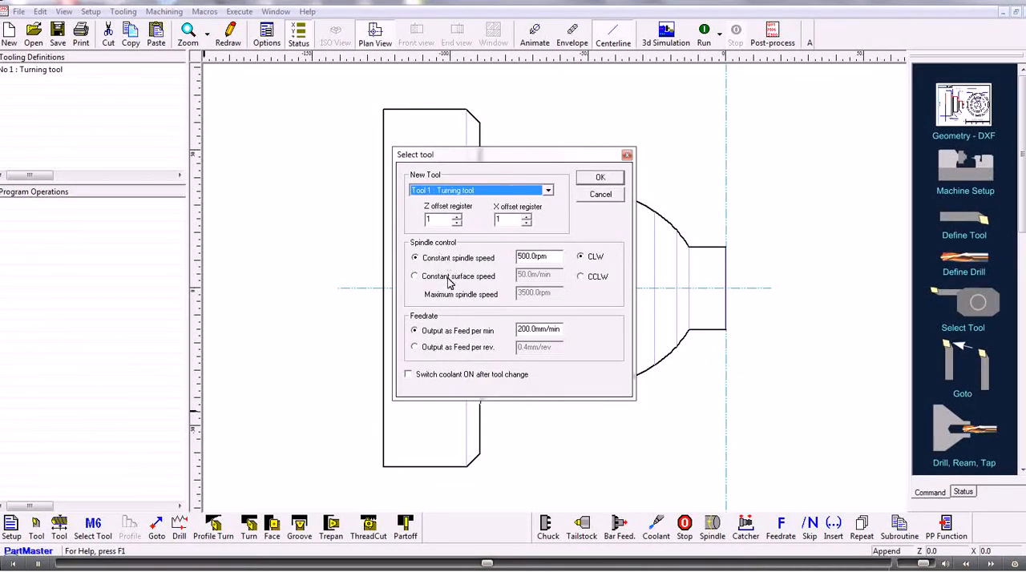
left_click(415, 276)
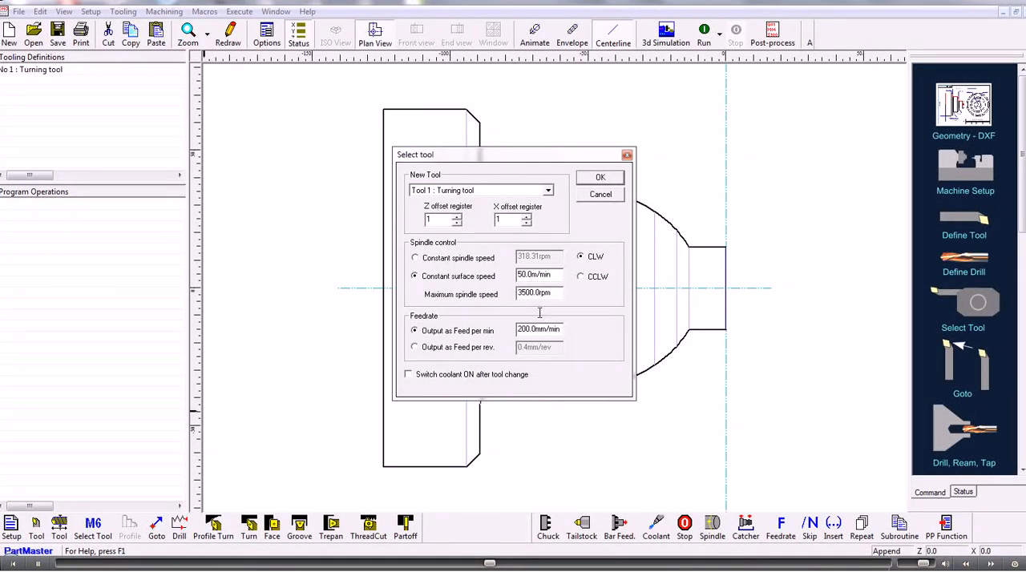
left_click(414, 347)
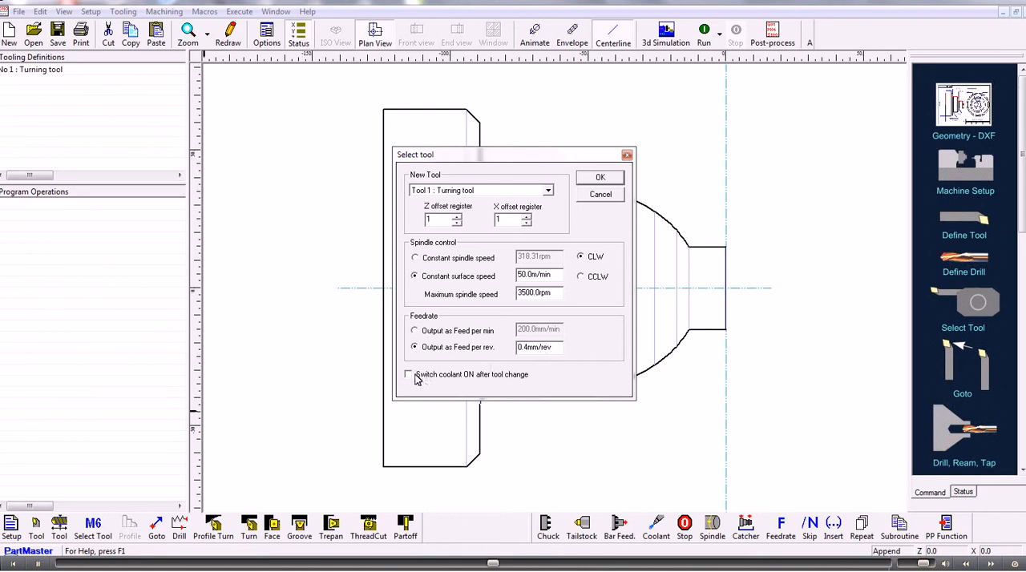
left_click(599, 177)
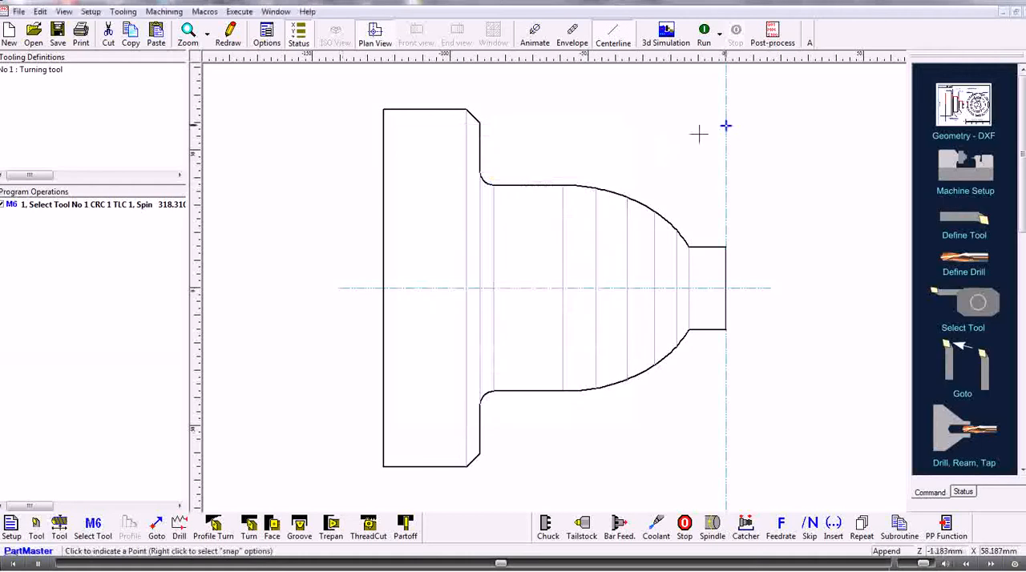
Step: Add an outside turning cycle on Pro_0 with Finish Z 1.0 and Finish X 1
left_click(249, 525)
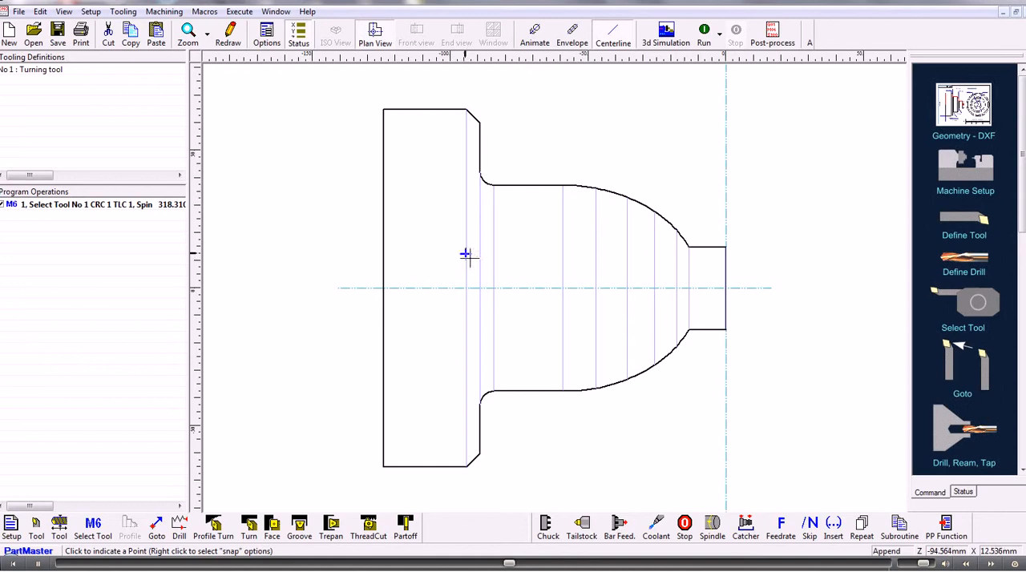
left_click(249, 523)
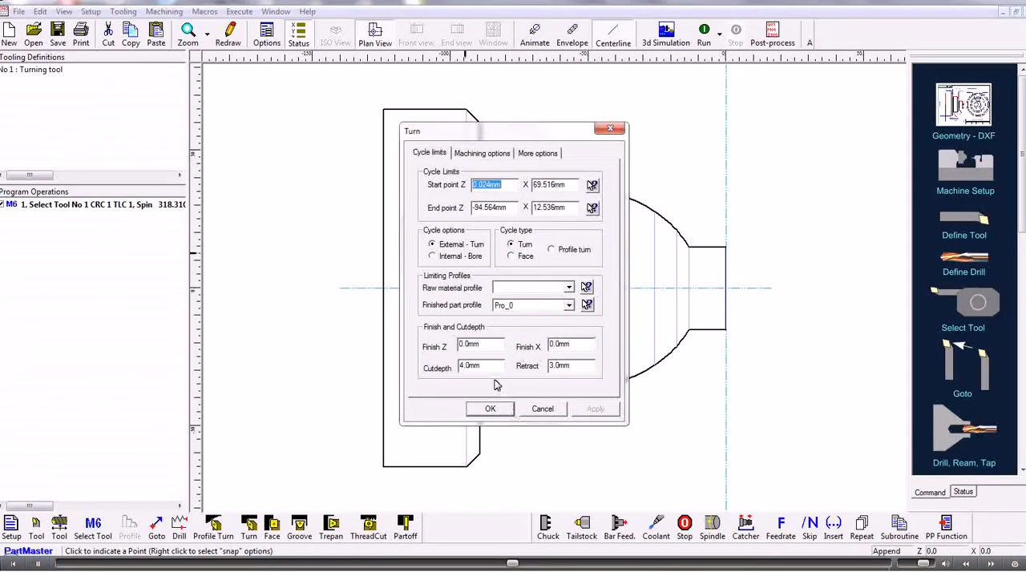
left_click(479, 344)
type("1")
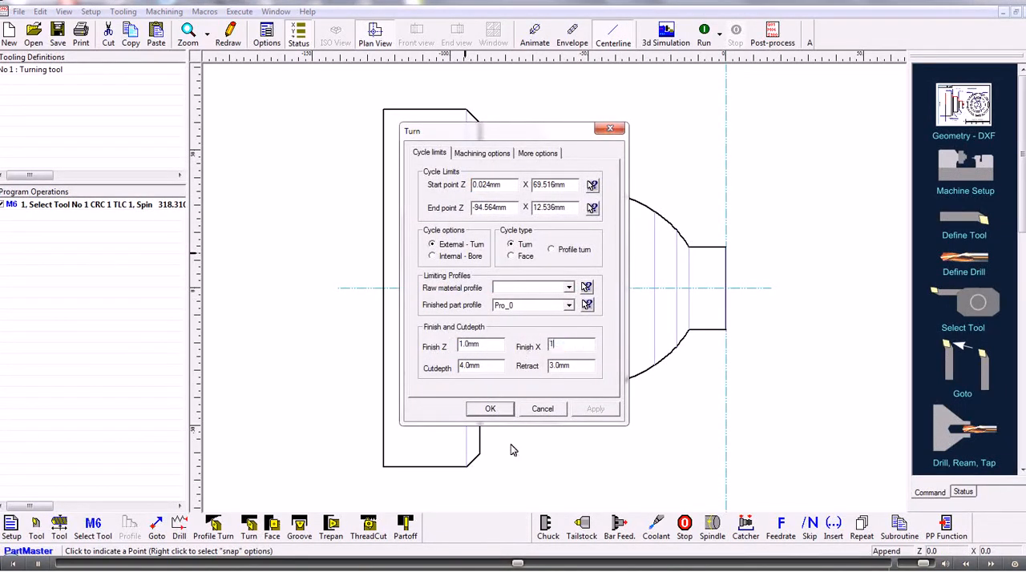
left_click(490, 409)
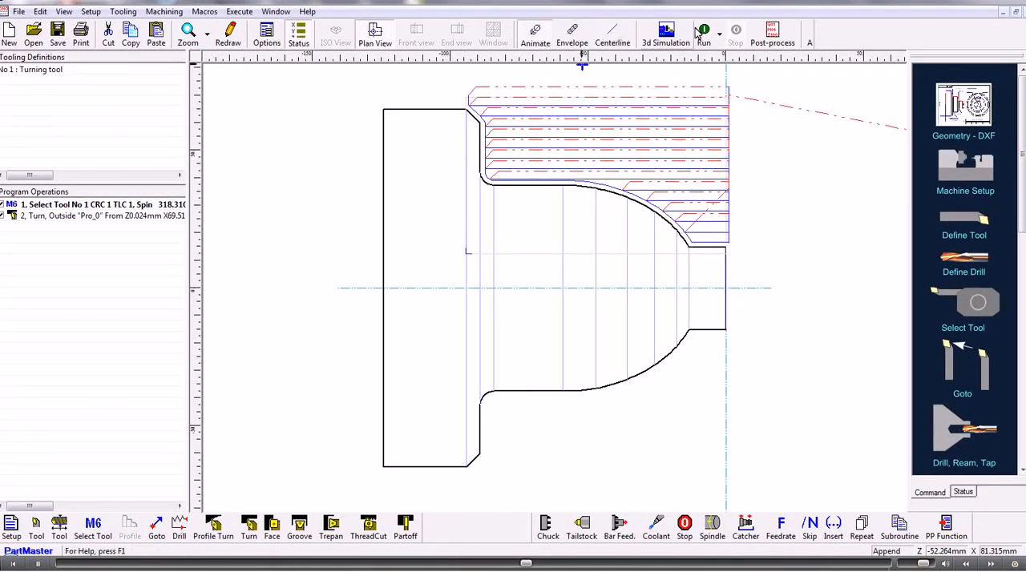
Step: Run the simulation of the roughing cycle through all turning passes
left_click(703, 32)
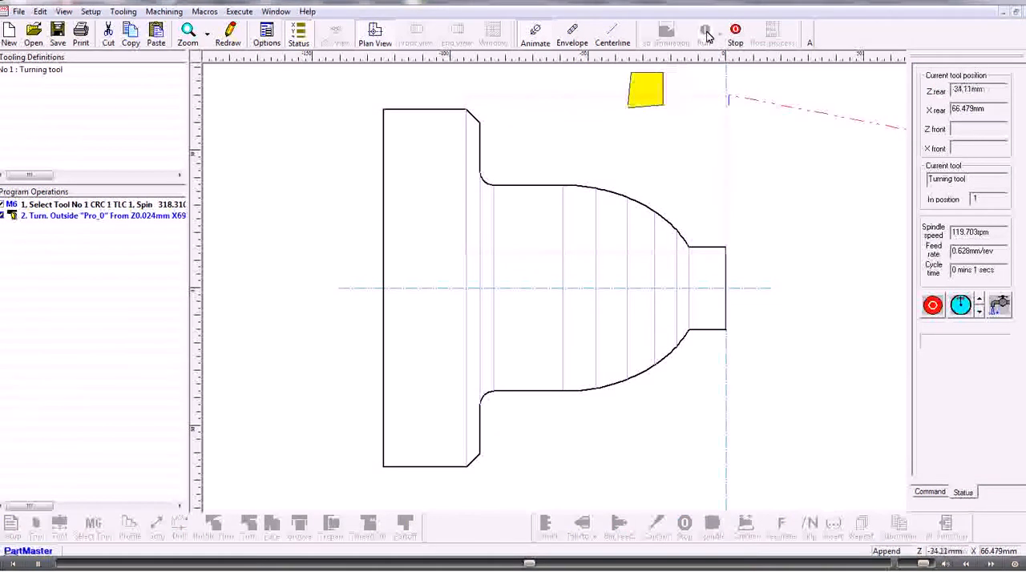
left_click(702, 30)
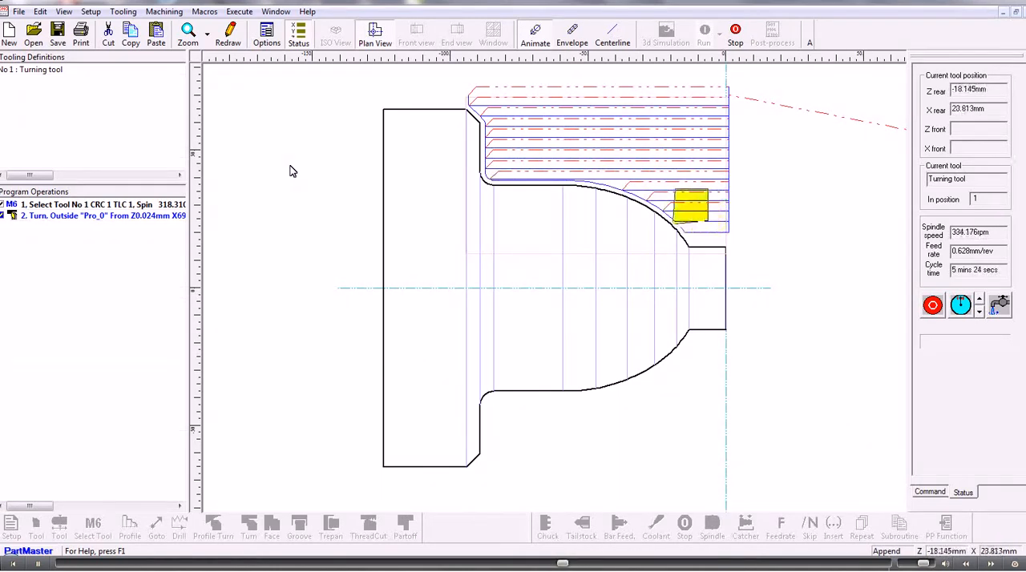
left_click(701, 32)
type("-55")
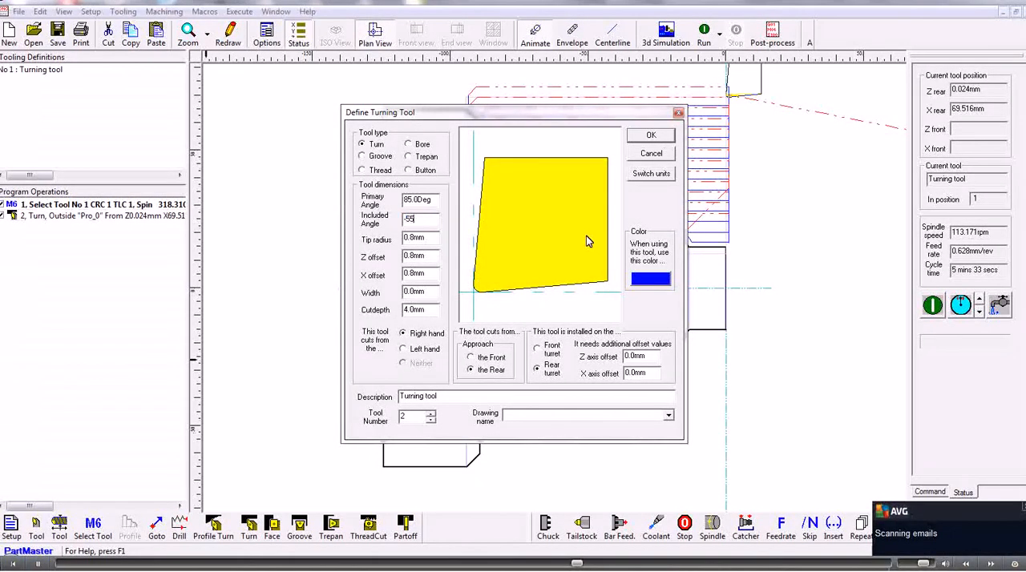
Step: Accept turning tool 2's definition and insert the change to tool 2
left_click(649, 134)
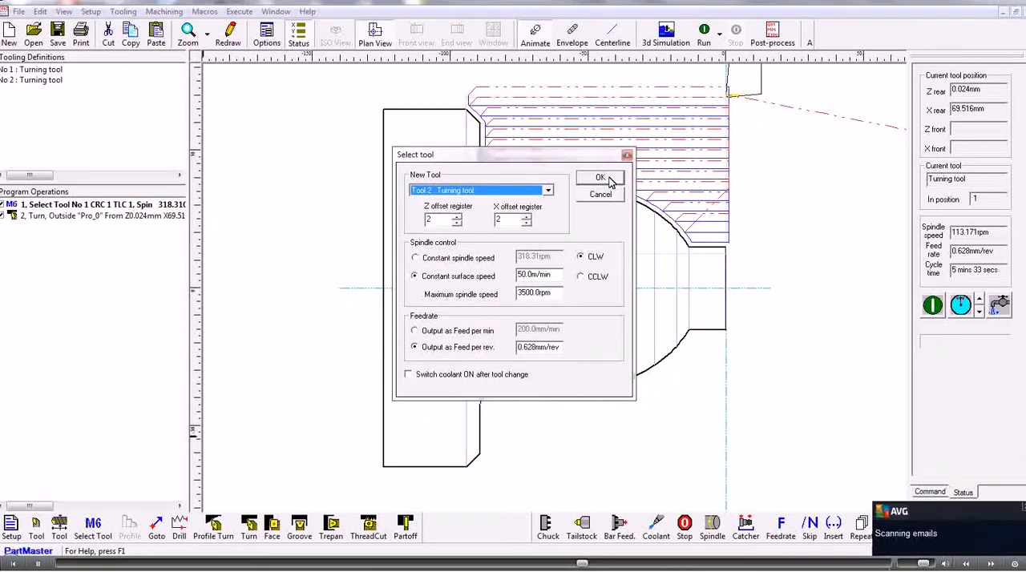
left_click(598, 178)
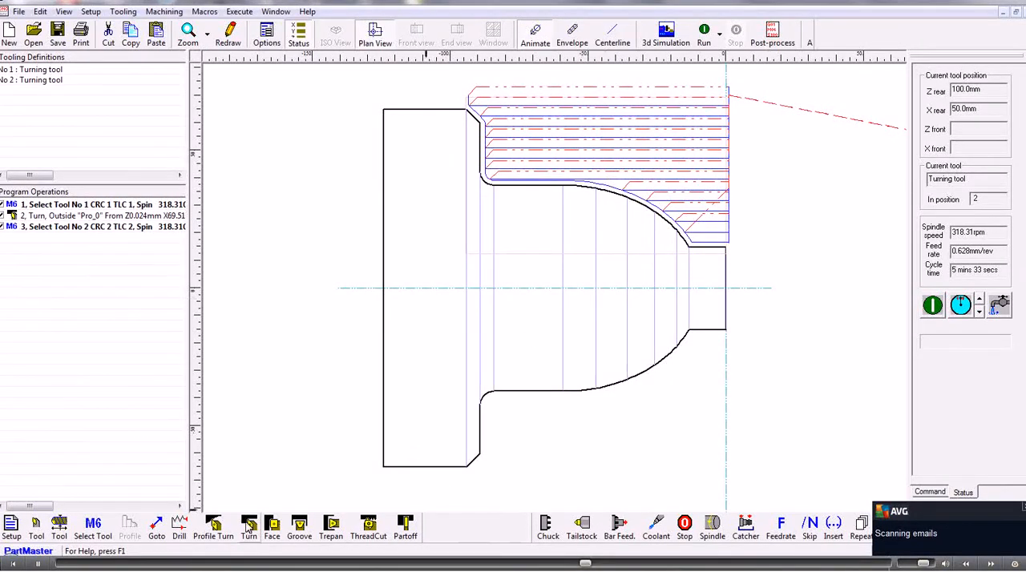
mouse_move(298, 525)
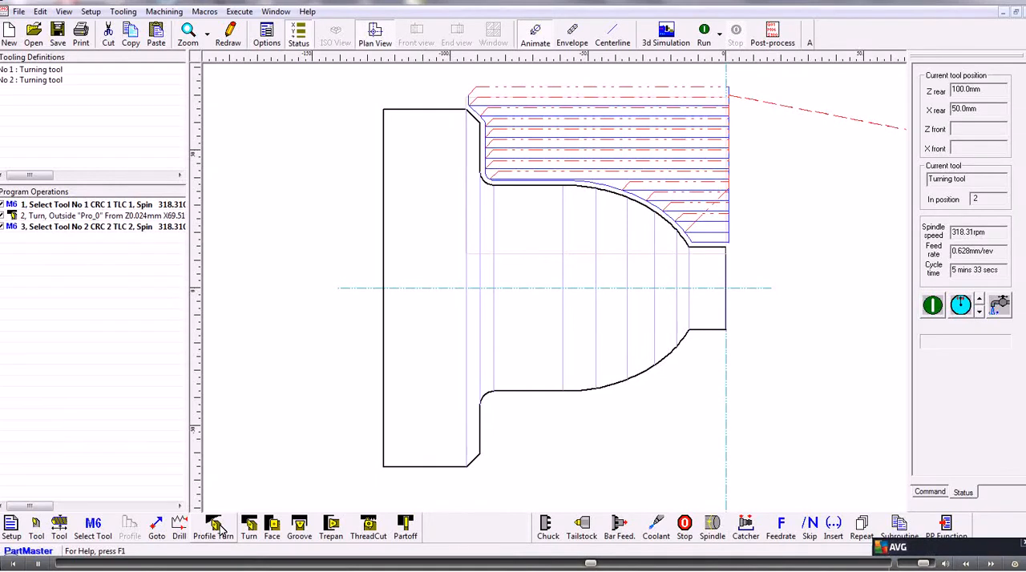
Step: Add a profile turn on Pro_0 with parallel approach and parallel runoff
left_click(214, 524)
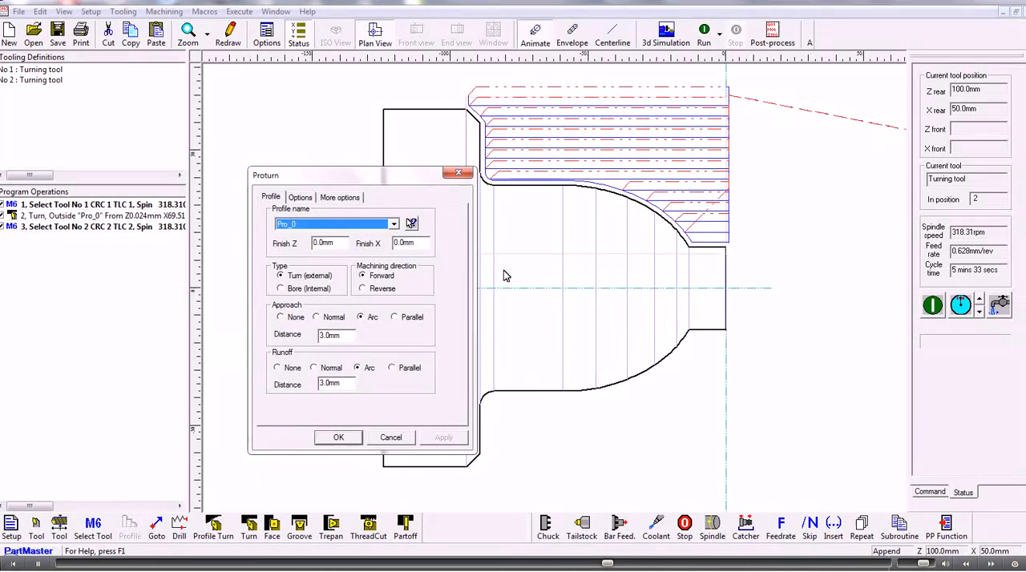
left_click(300, 198)
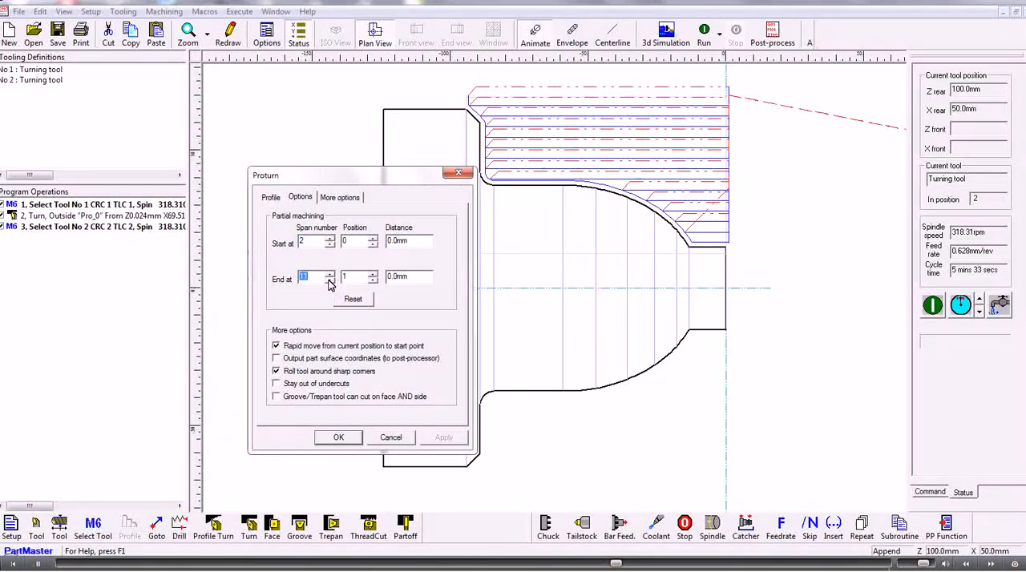
left_click(271, 198)
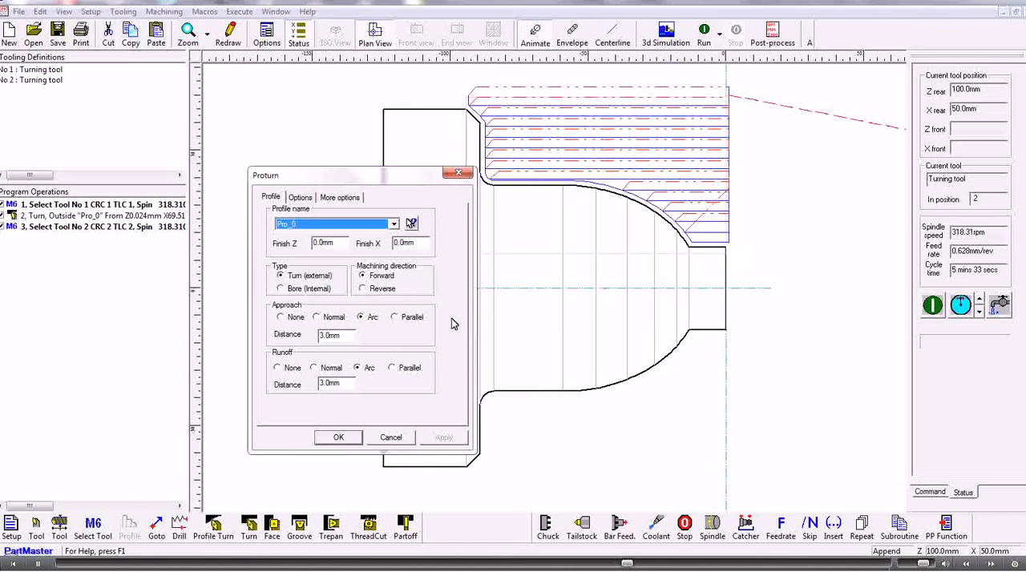
left_click(395, 316)
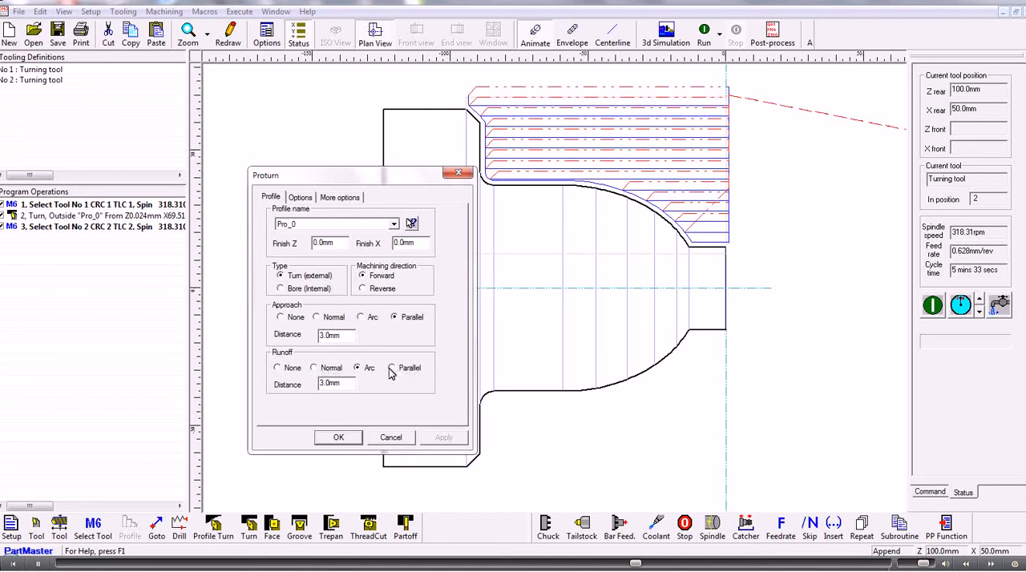
left_click(338, 437)
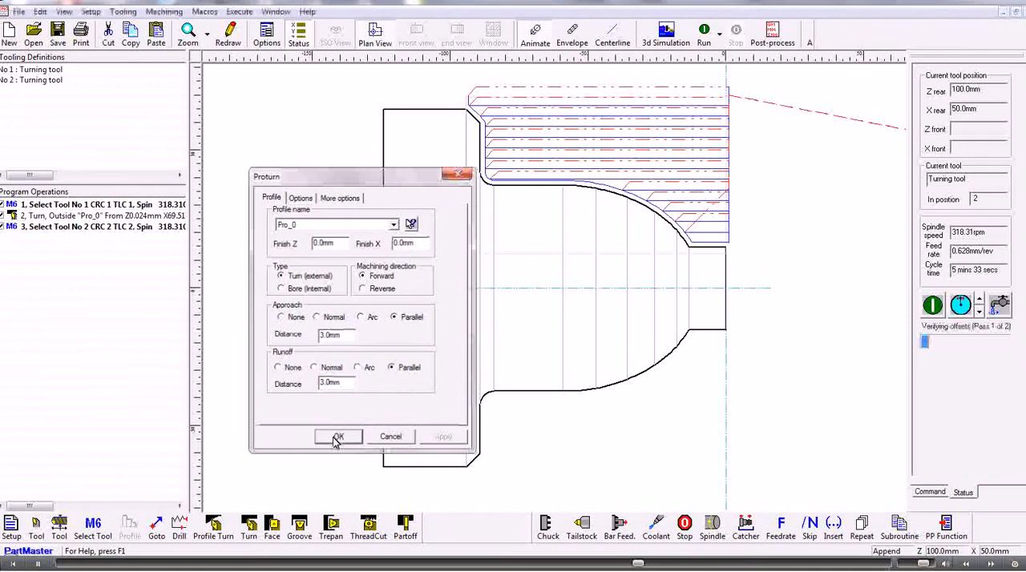
left_click(338, 437)
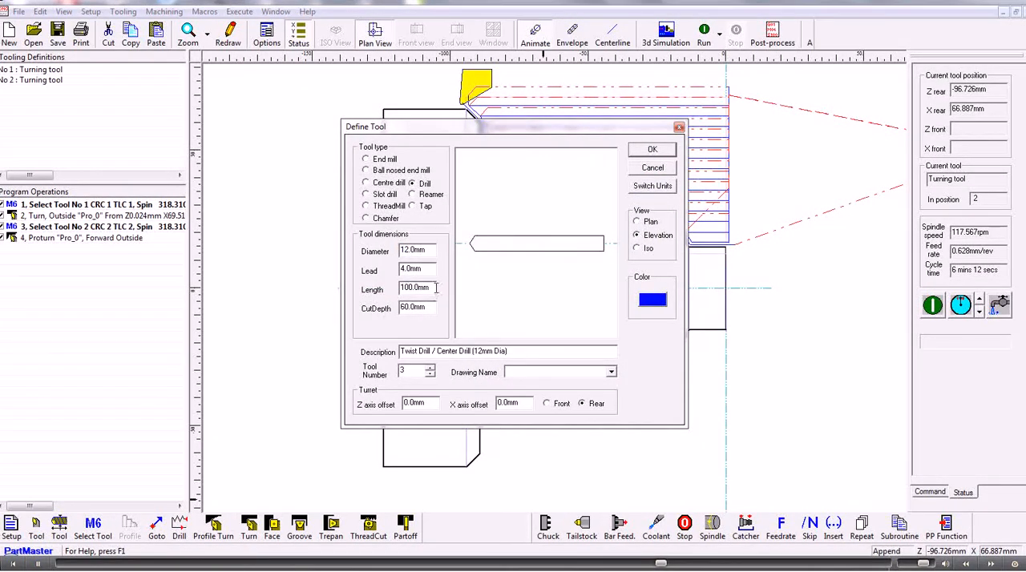
Step: Define the 12 mm twist drill with length 50 and cut depth 20
type("50")
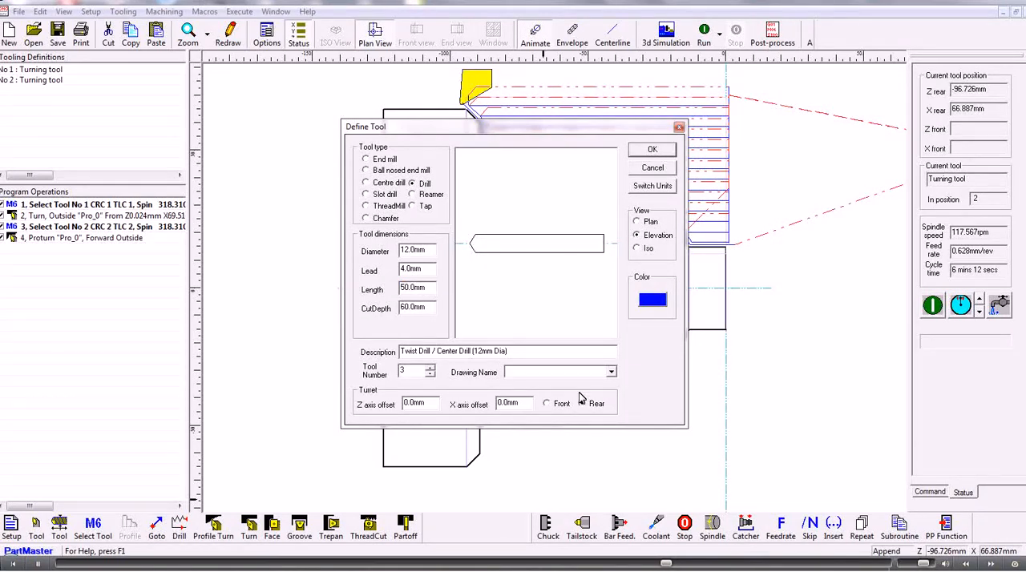
left_click(584, 404)
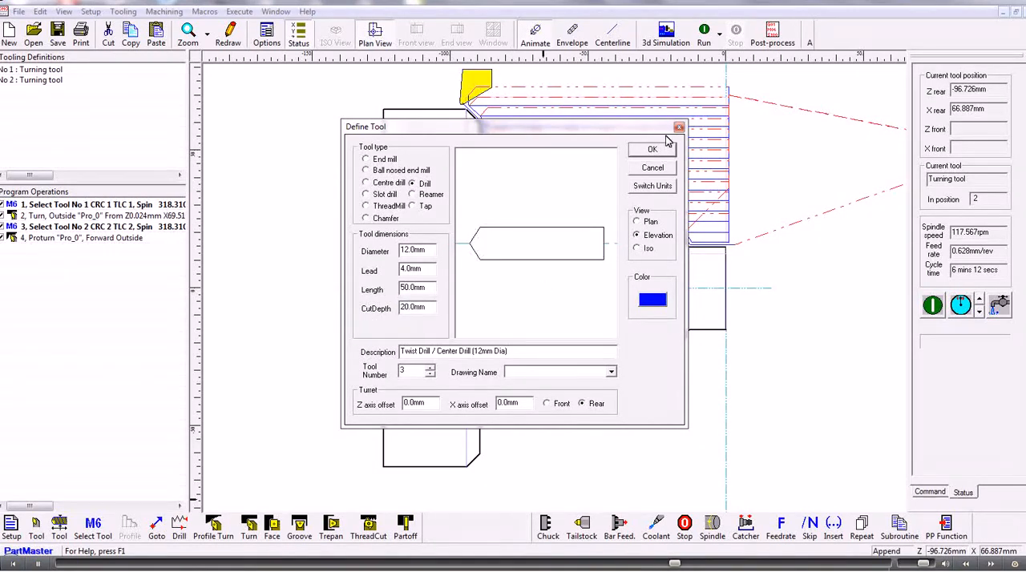
left_click(651, 149)
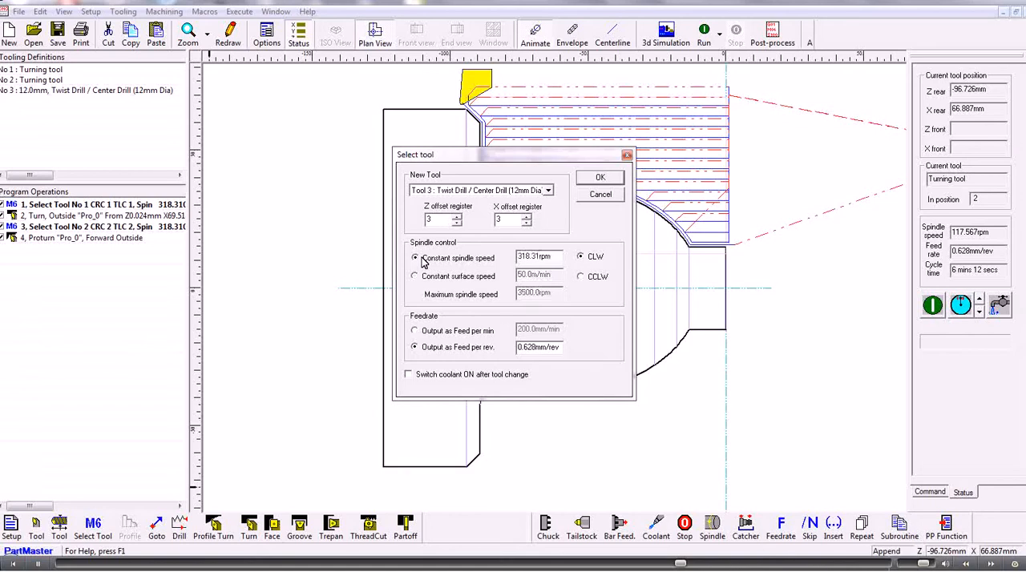
Step: Change to the drill at constant 500 rpm, 150 mm/min feed, coolant on
left_click(537, 257)
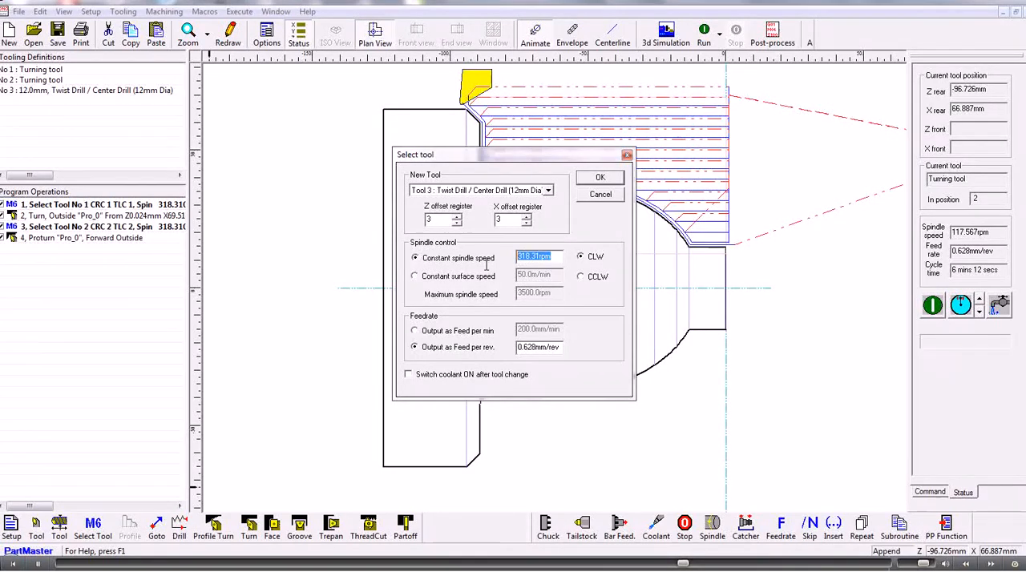
type("500")
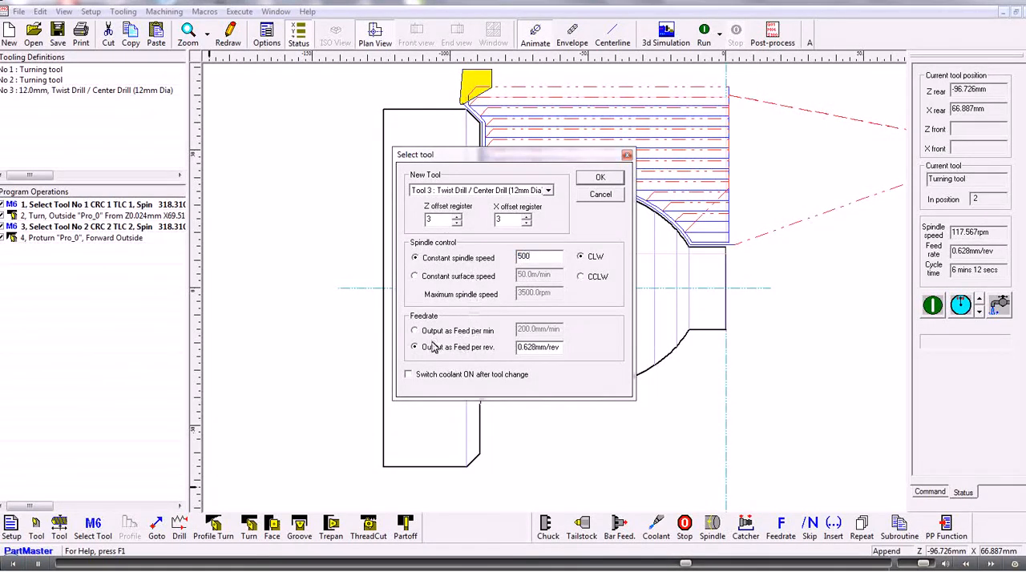
left_click(414, 330)
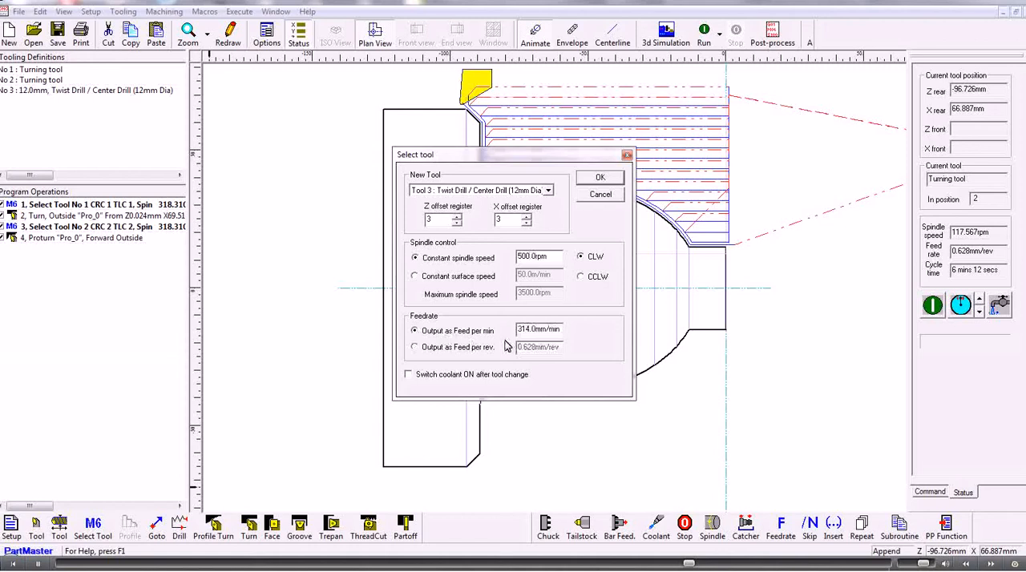
triple_click(538, 328)
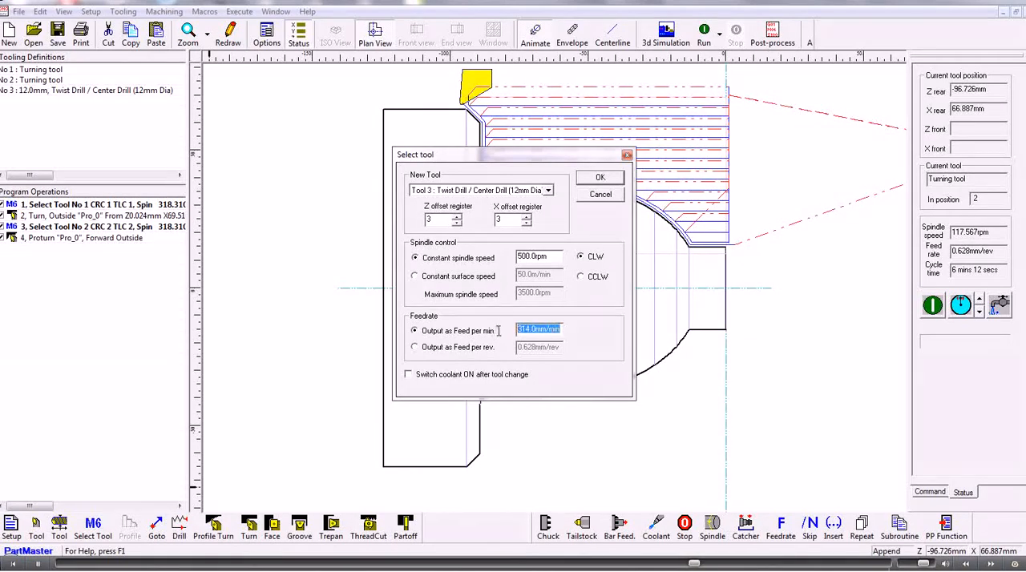
type("150")
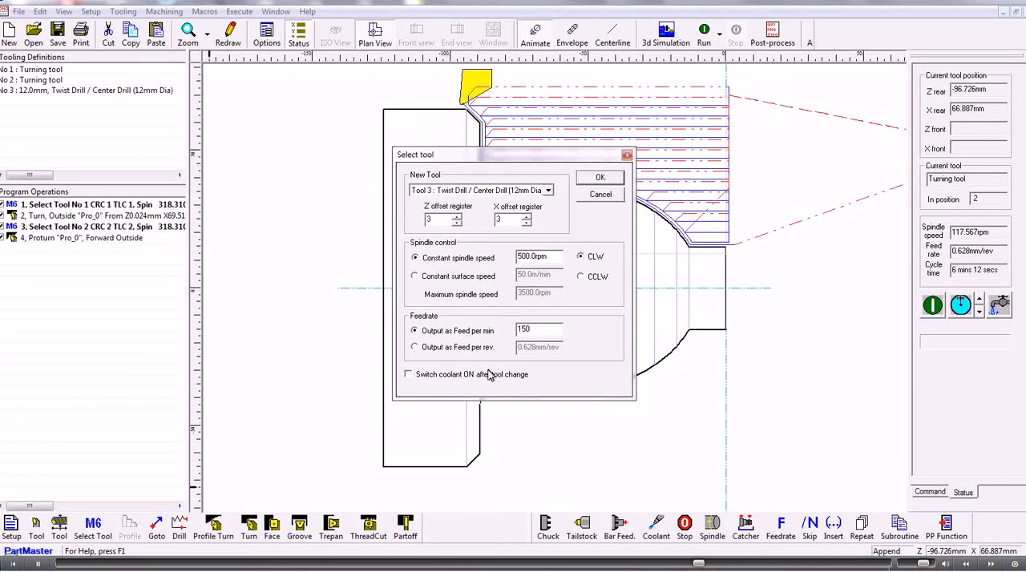
left_click(408, 374)
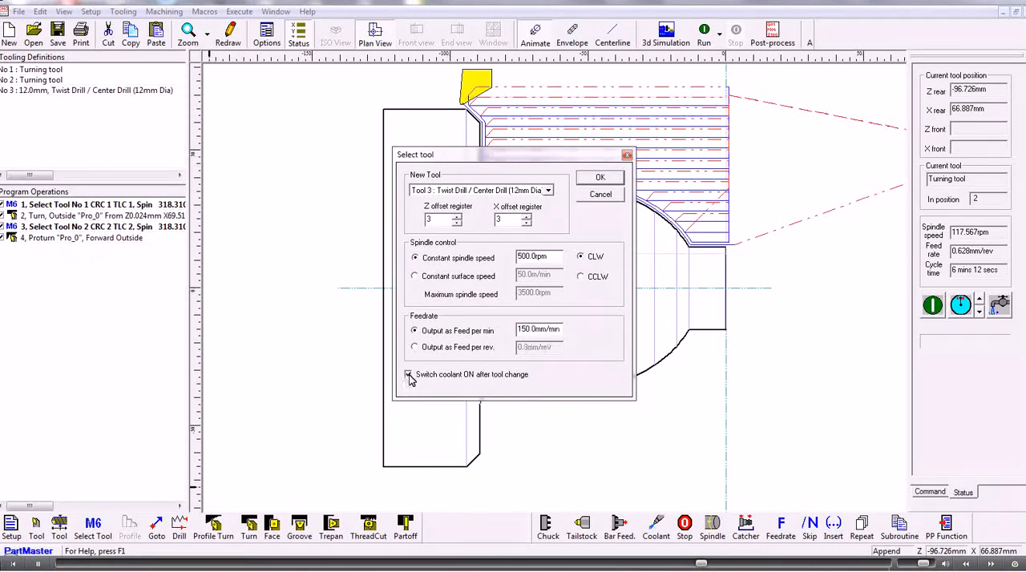
left_click(599, 177)
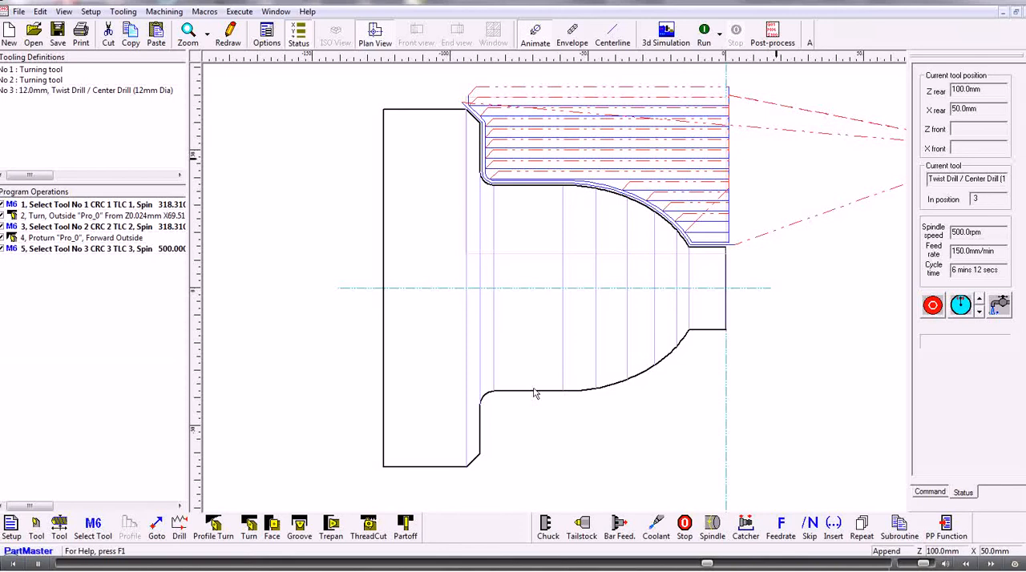
Step: Add a peck drill canned cycle with a 50 mm hole depth
left_click(179, 523)
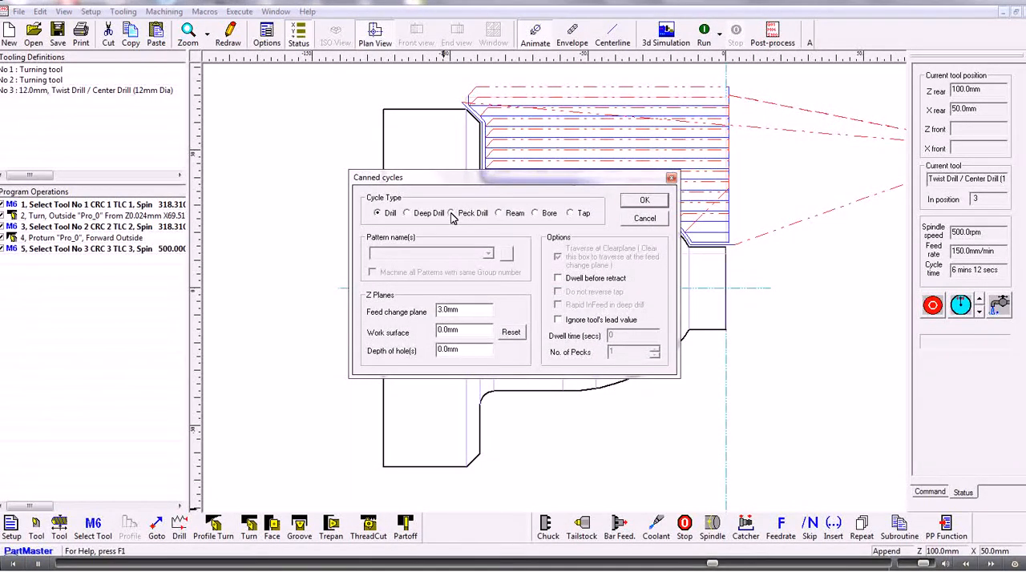
left_click(451, 212)
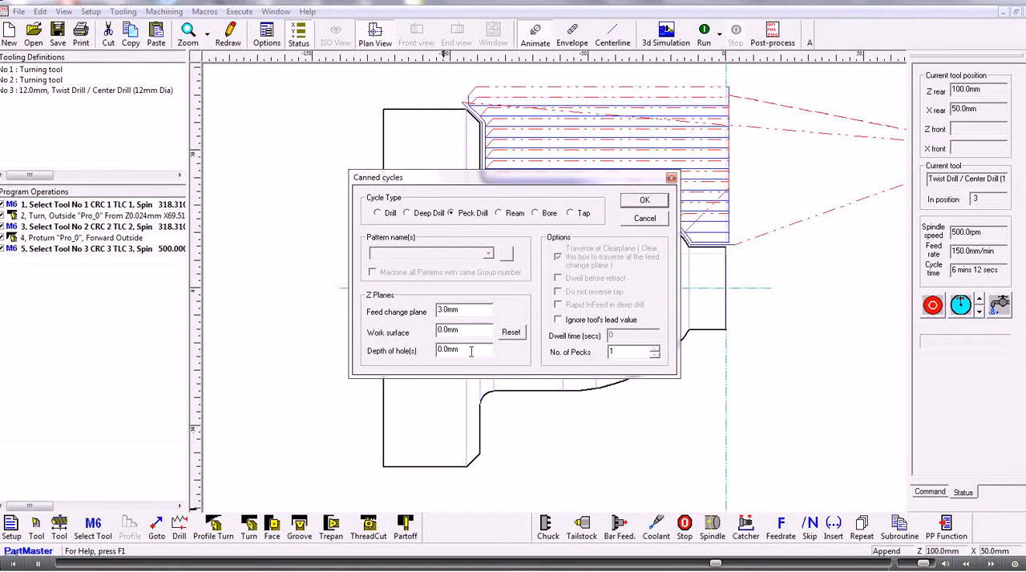
type("50")
left_click(634, 351)
type("6")
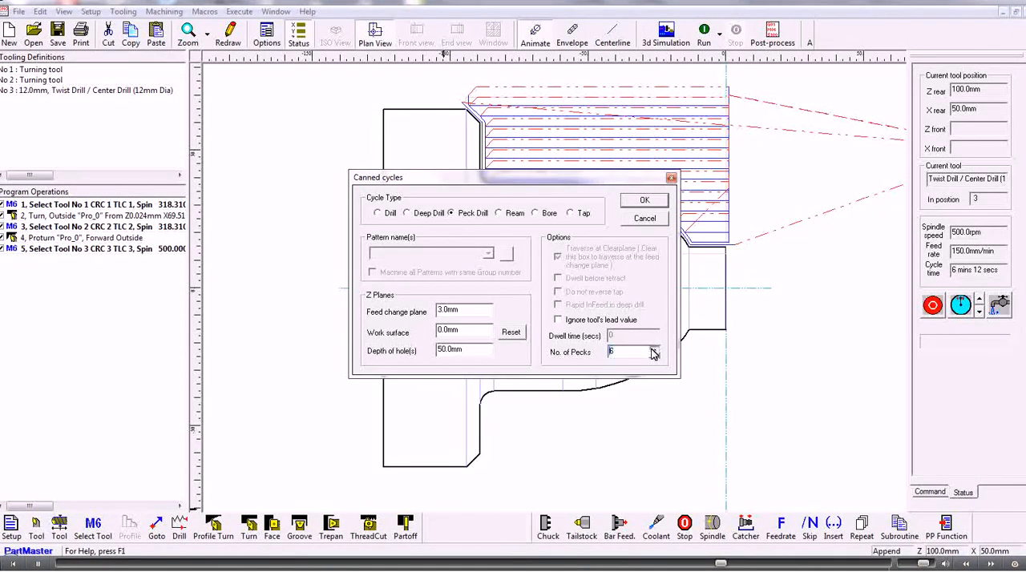
left_click(643, 200)
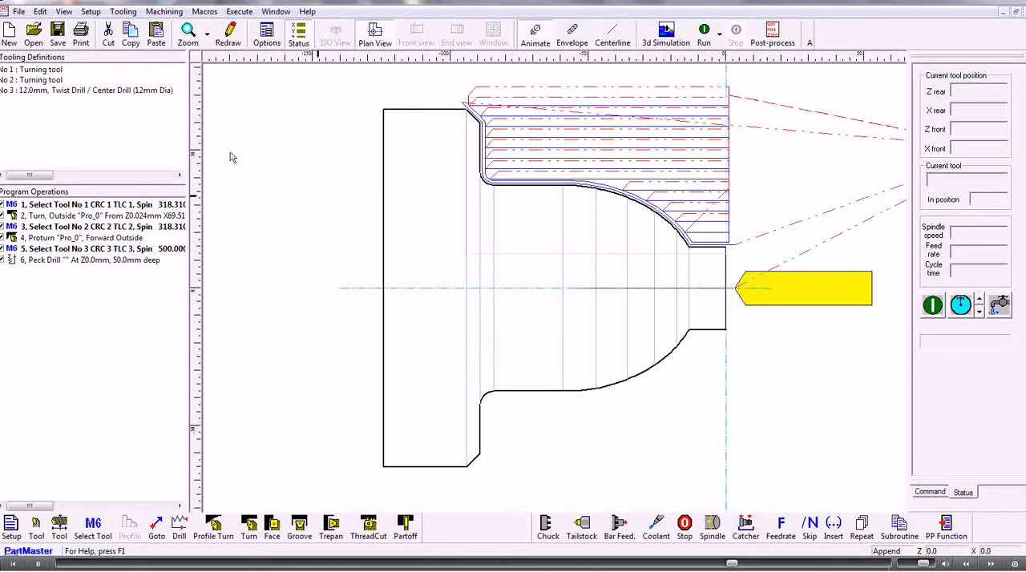
Step: Set the billet to 130 mm diameter, 125 mm length, with bore 0
left_click(90, 11)
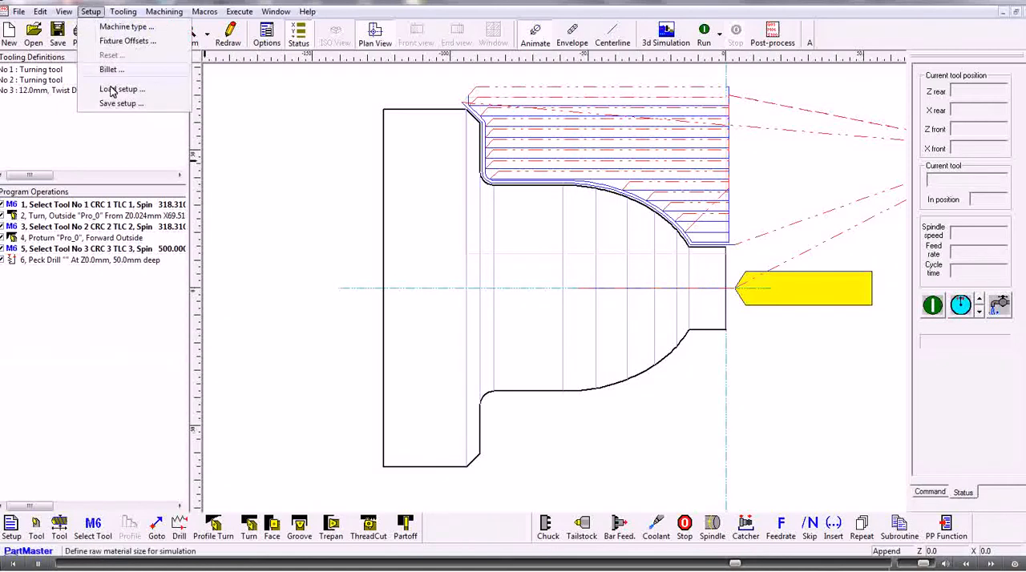
left_click(113, 68)
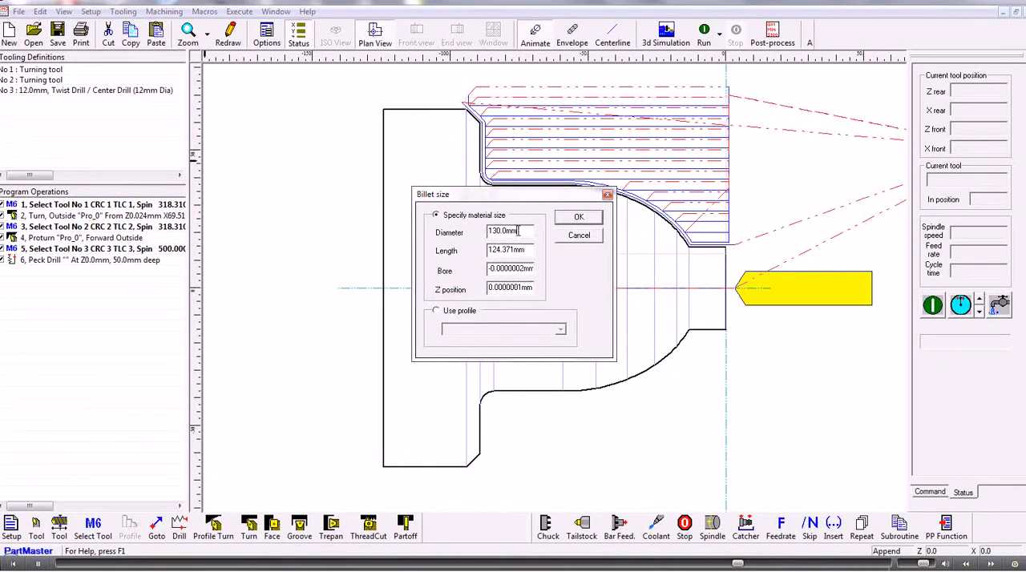
triple_click(502, 232)
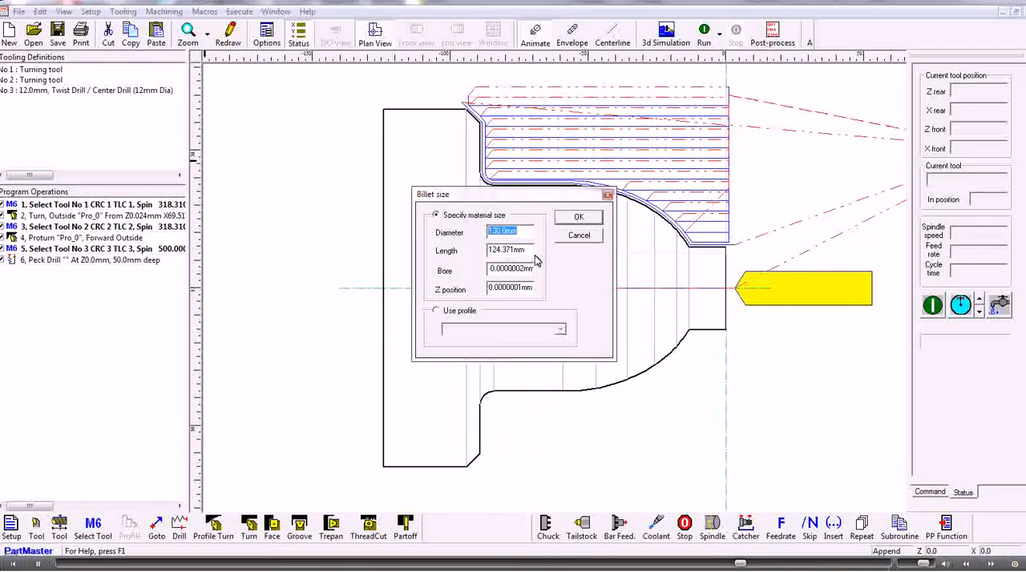
left_click(509, 250)
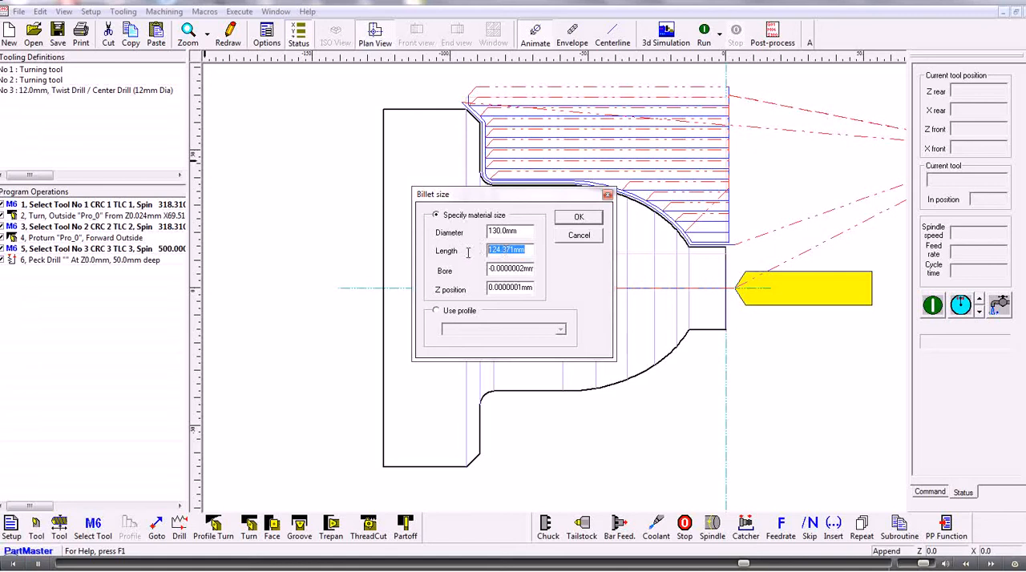
type("125")
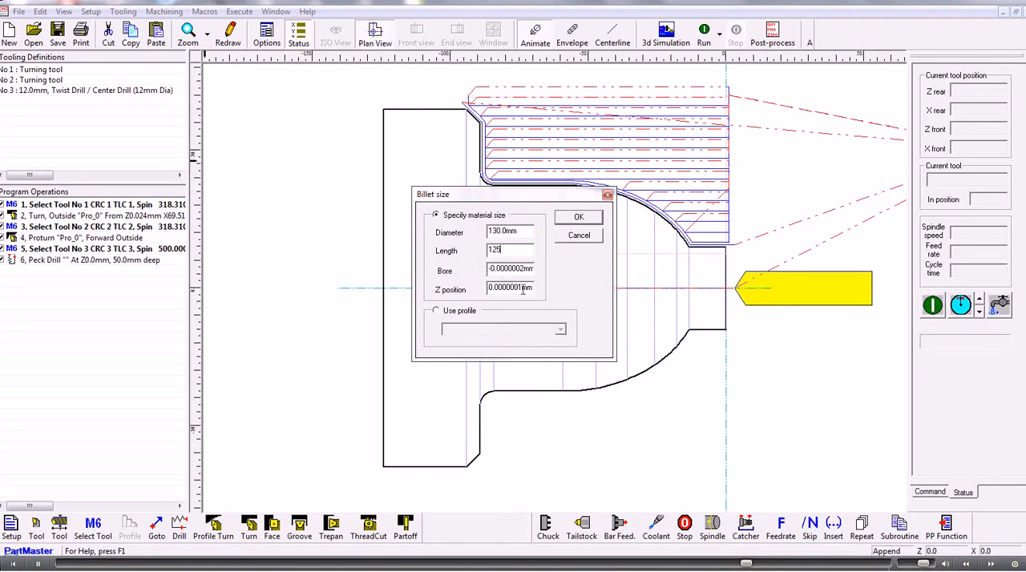
left_click(509, 270)
type("0")
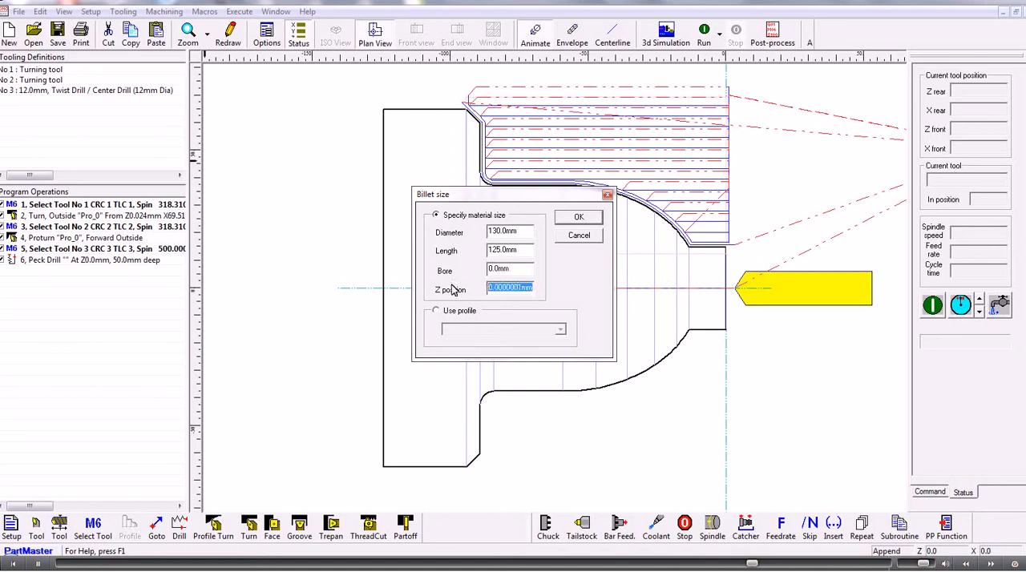
left_click(577, 217)
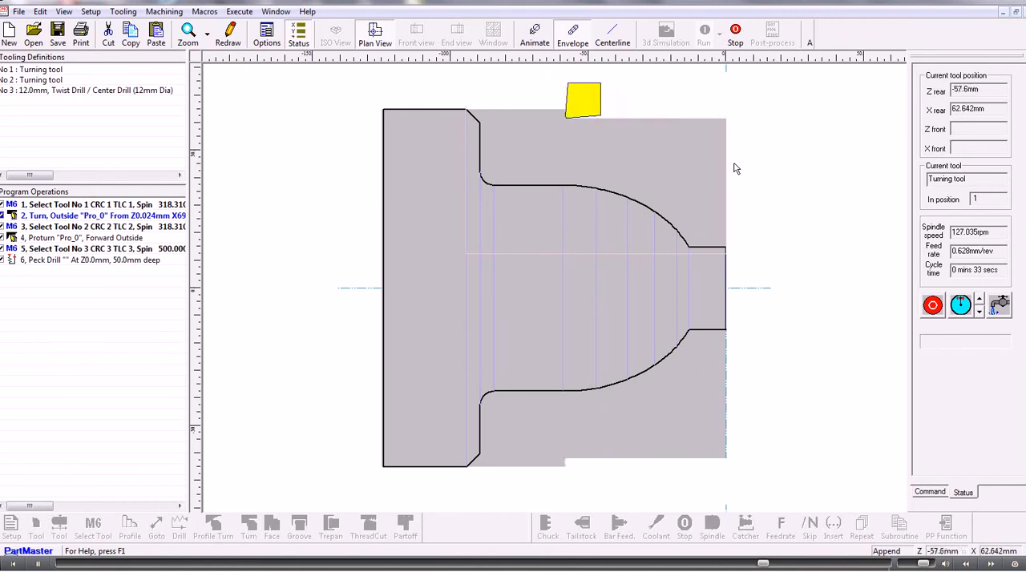
Step: Run the billet simulation through turning, profiling and peck drilling
left_click(716, 28)
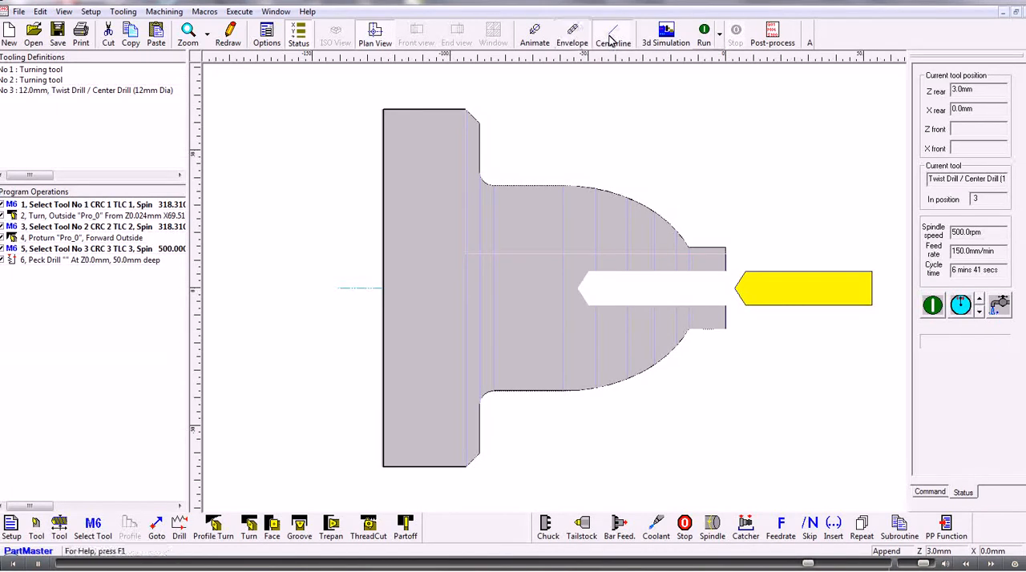
Step: Post-process with T_Mach3Rcss-V11 to produce turn-ellipse.pun
left_click(783, 30)
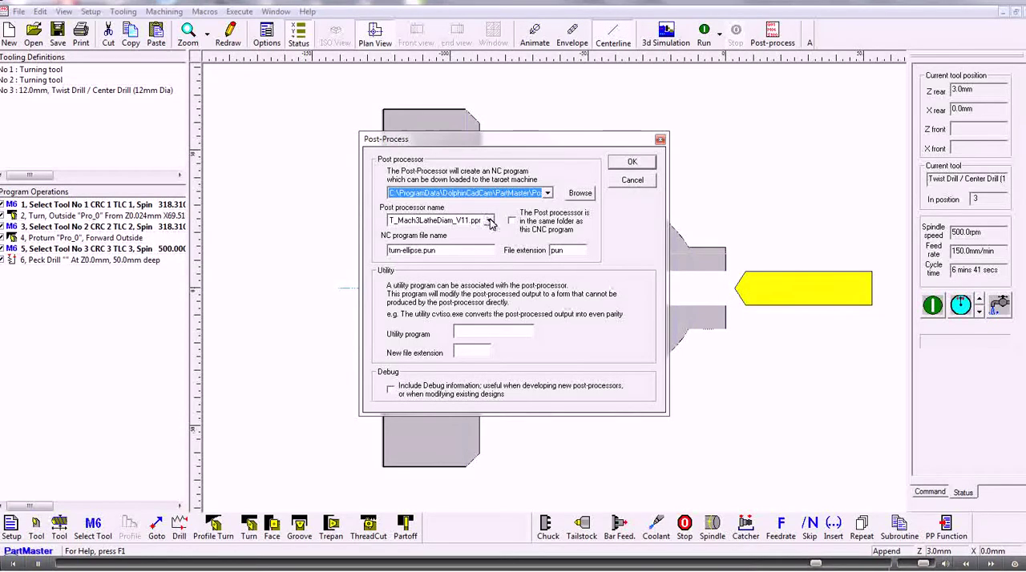
left_click(493, 219)
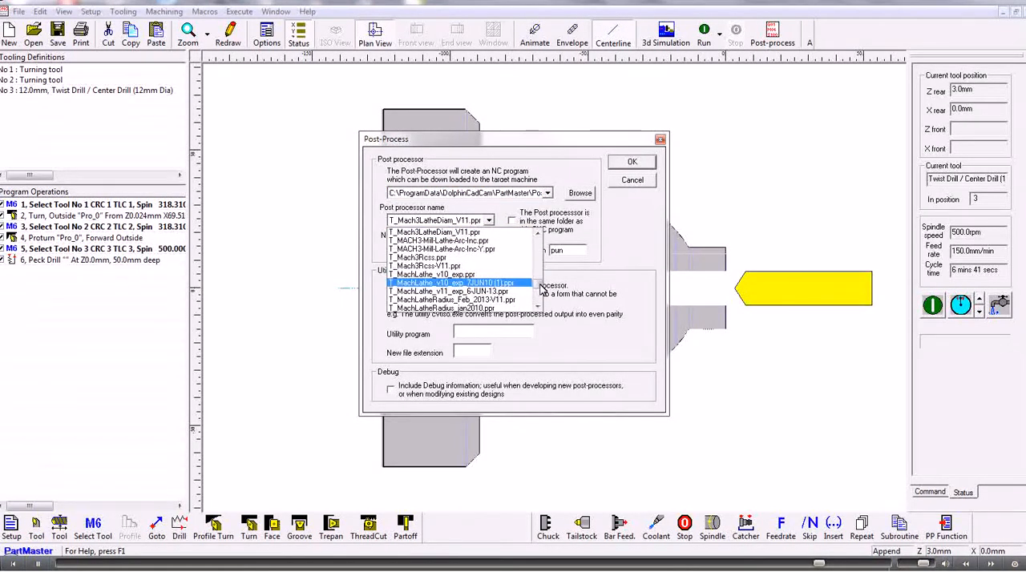
left_click(423, 257)
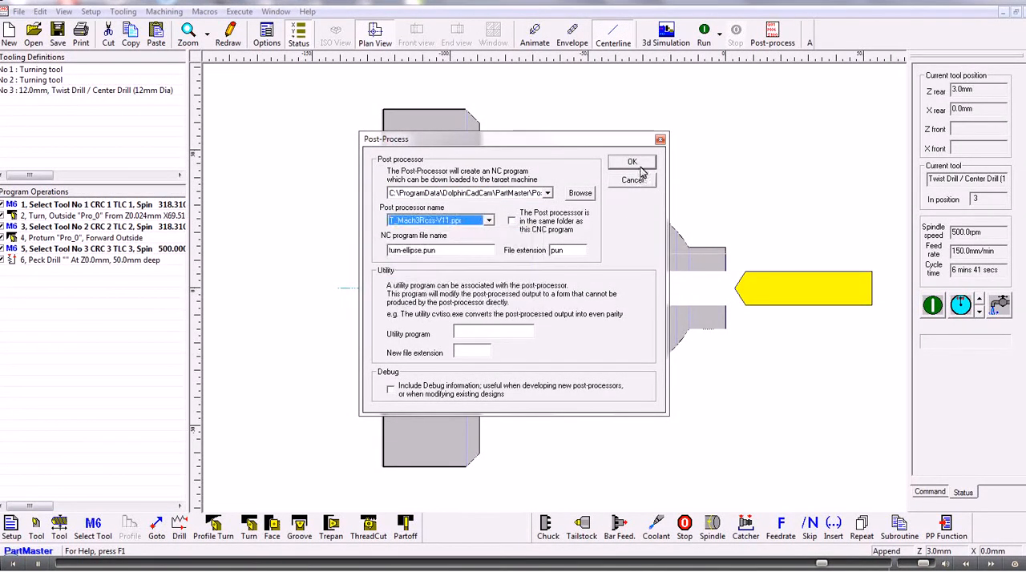
left_click(631, 162)
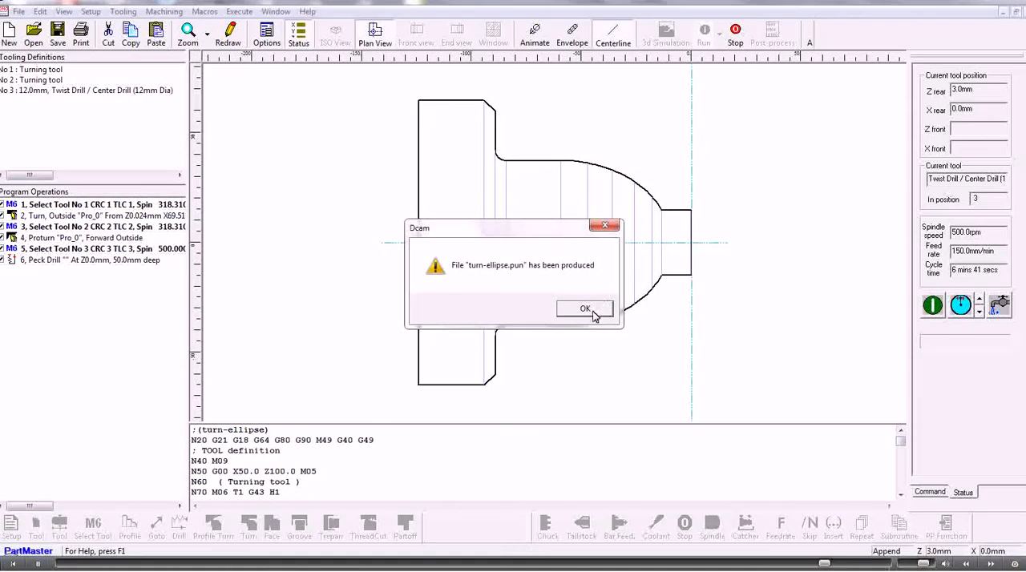
Step: Acknowledge the turn-ellipse.pun notice and scroll the G-code listing to around block N1140
left_click(584, 309)
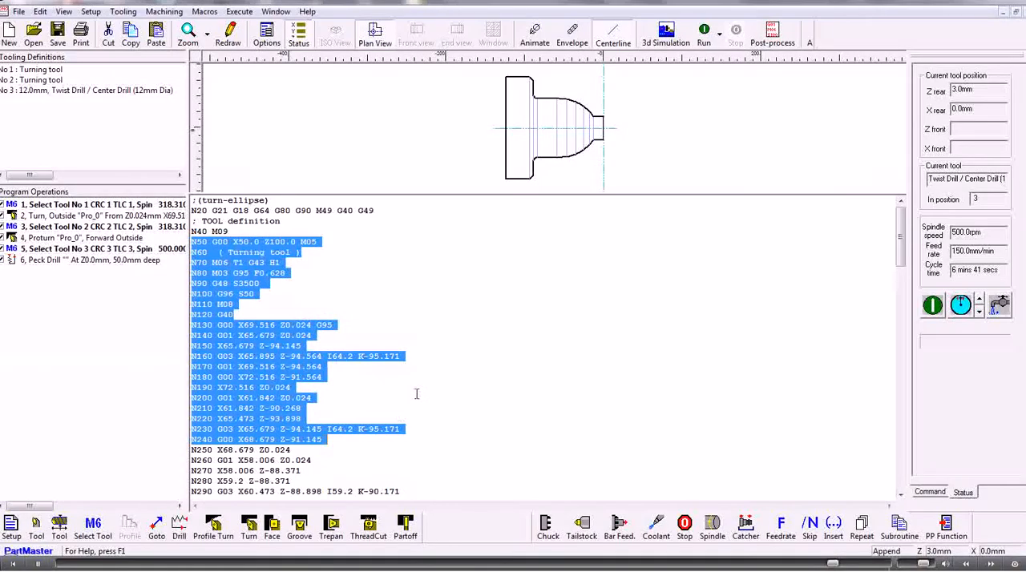
scroll("down", 3)
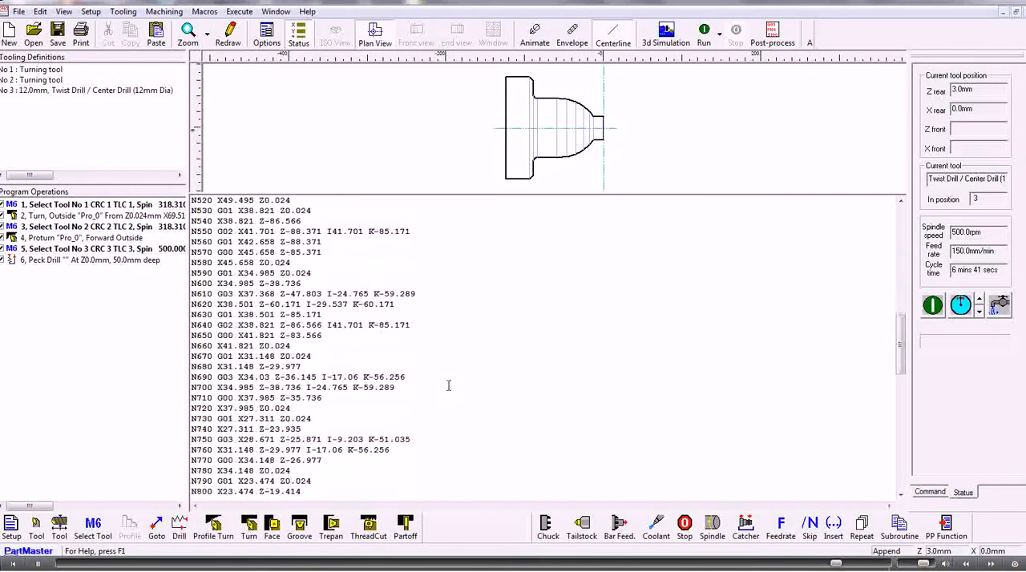
scroll("down", 3)
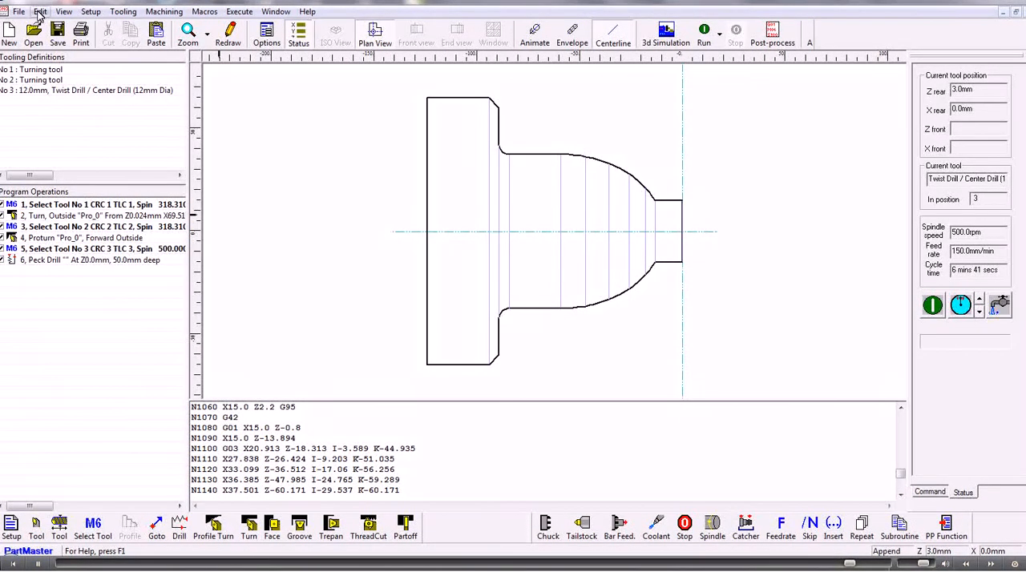
left_click(45, 11)
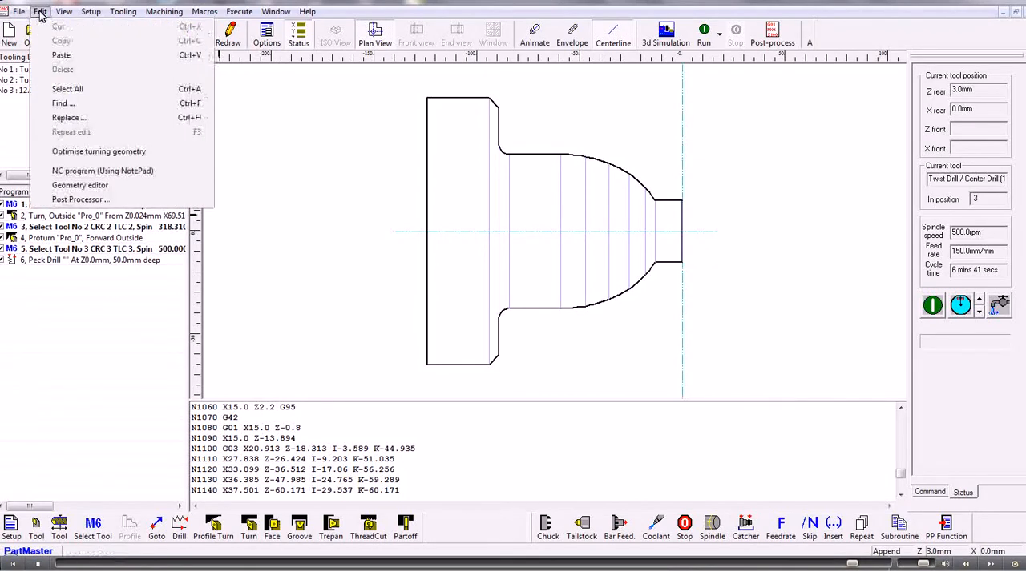
left_click(33, 11)
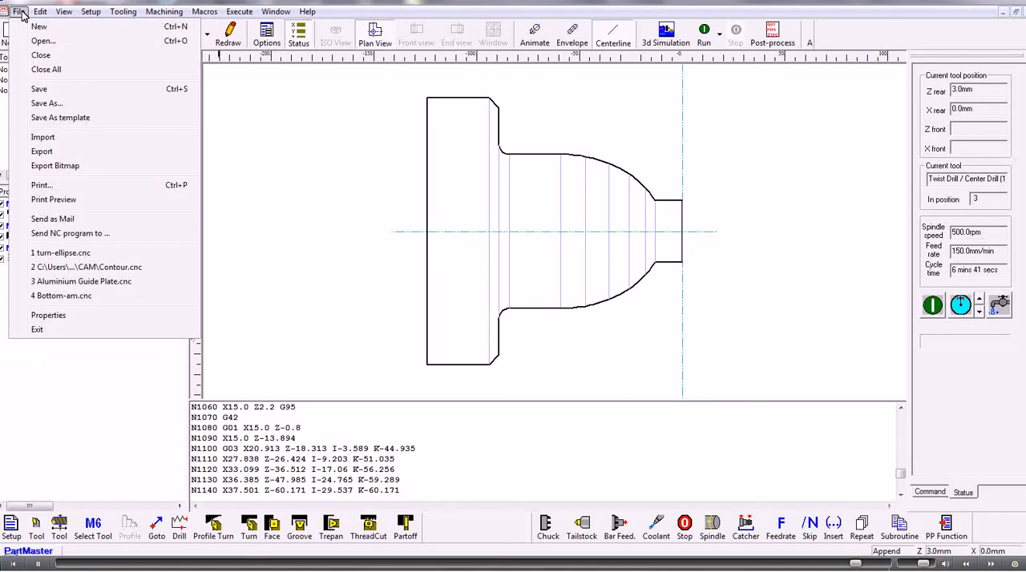
mouse_move(93, 238)
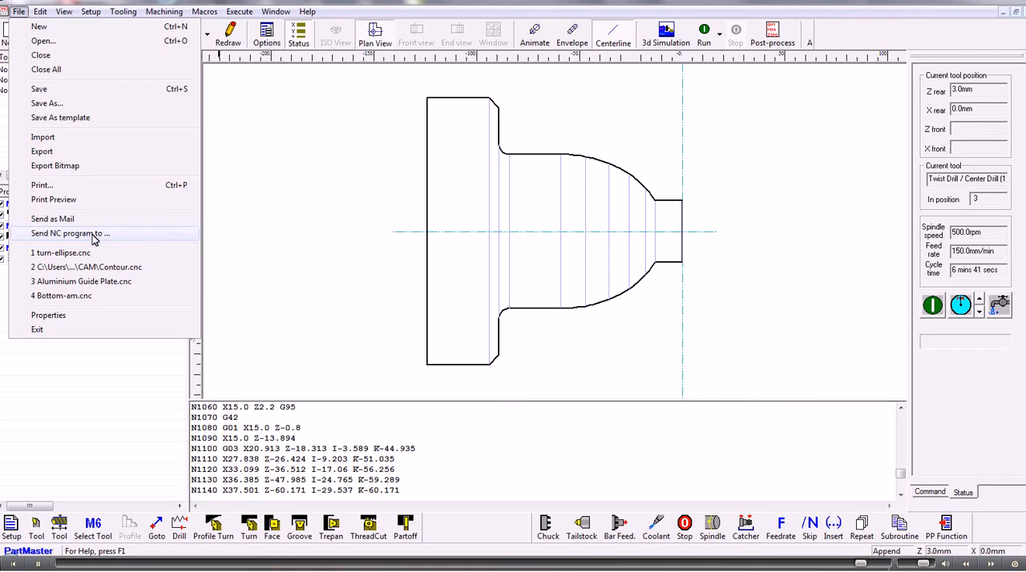
left_click(69, 234)
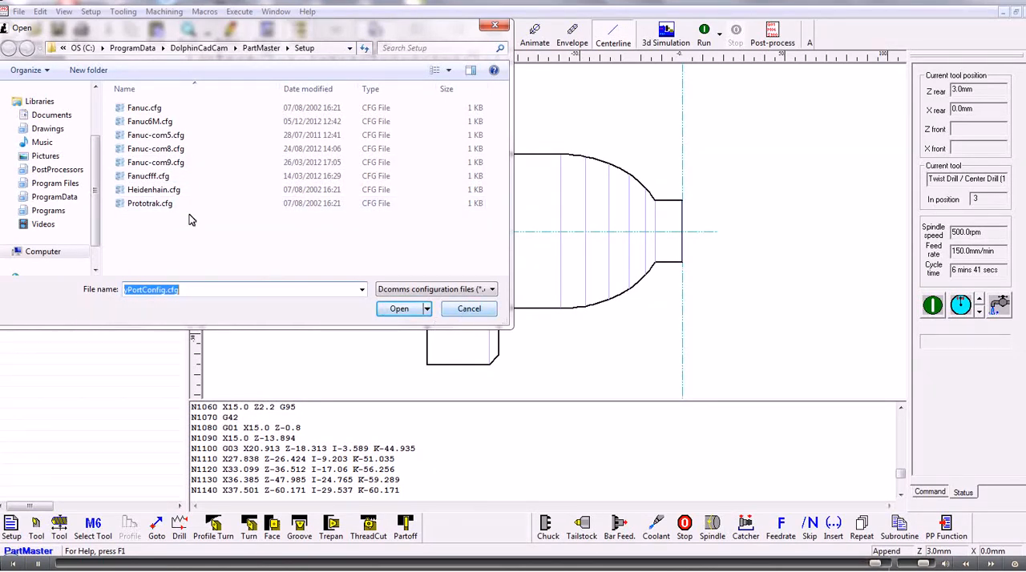
left_click(399, 308)
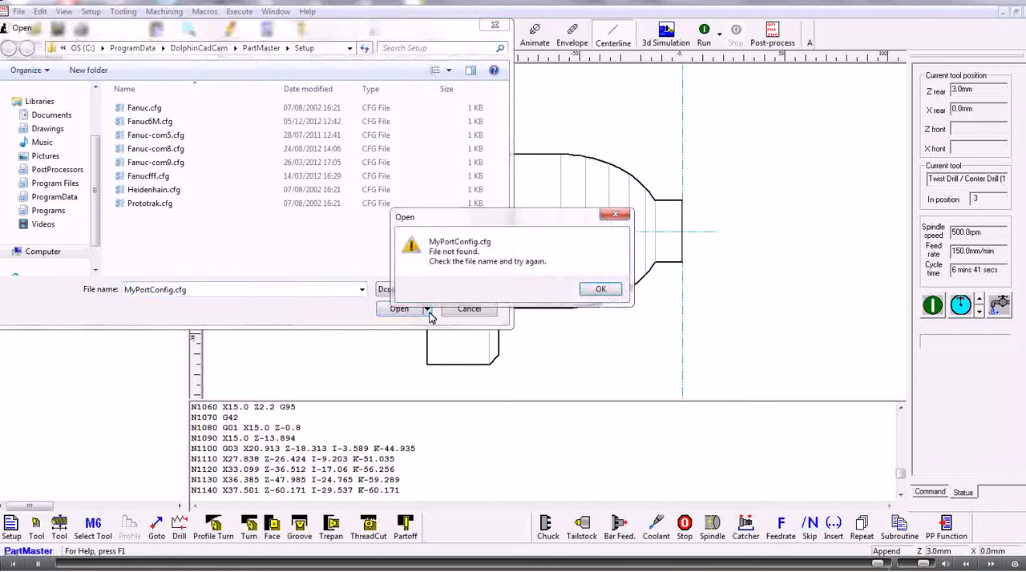
left_click(600, 289)
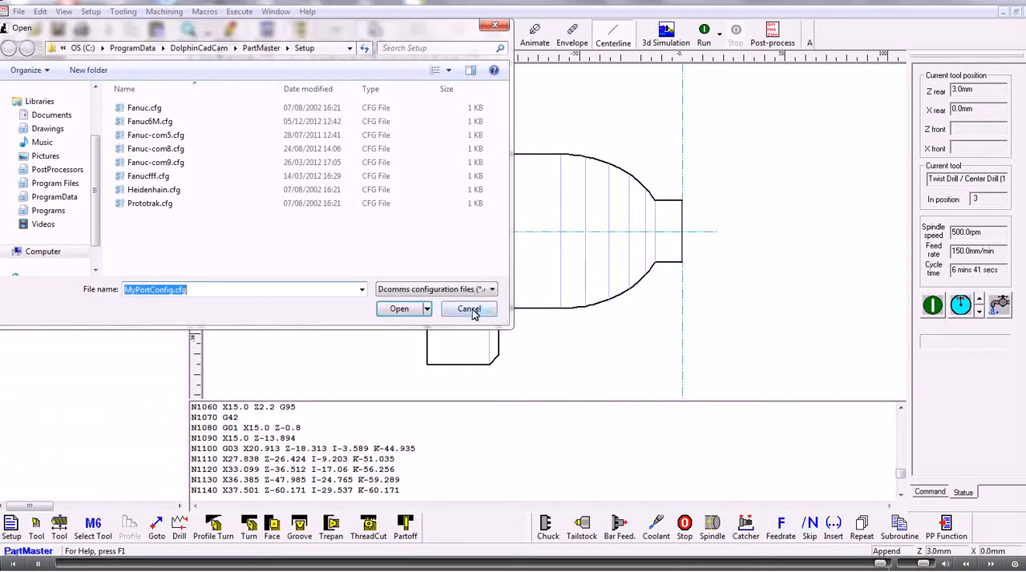
left_click(469, 308)
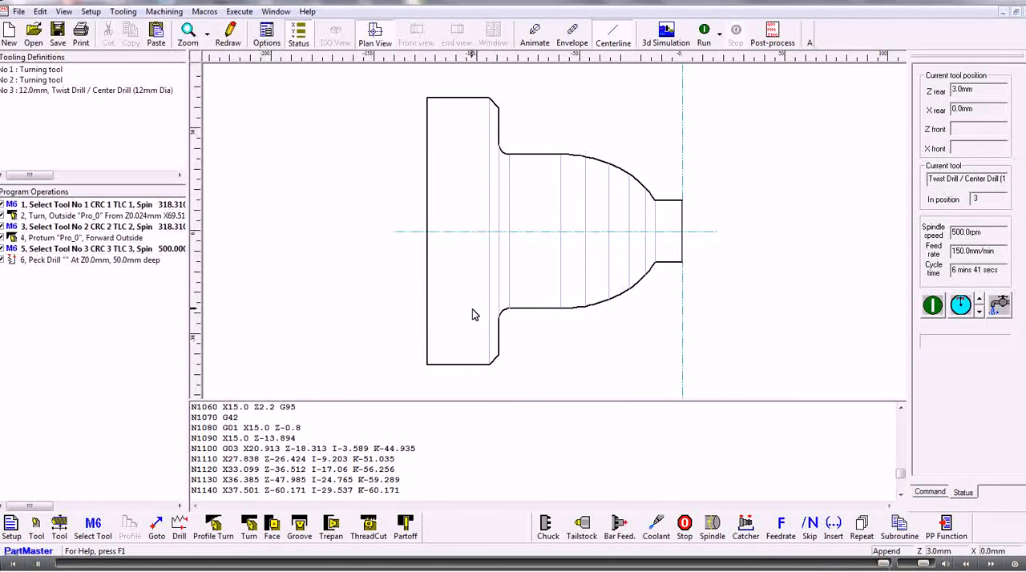